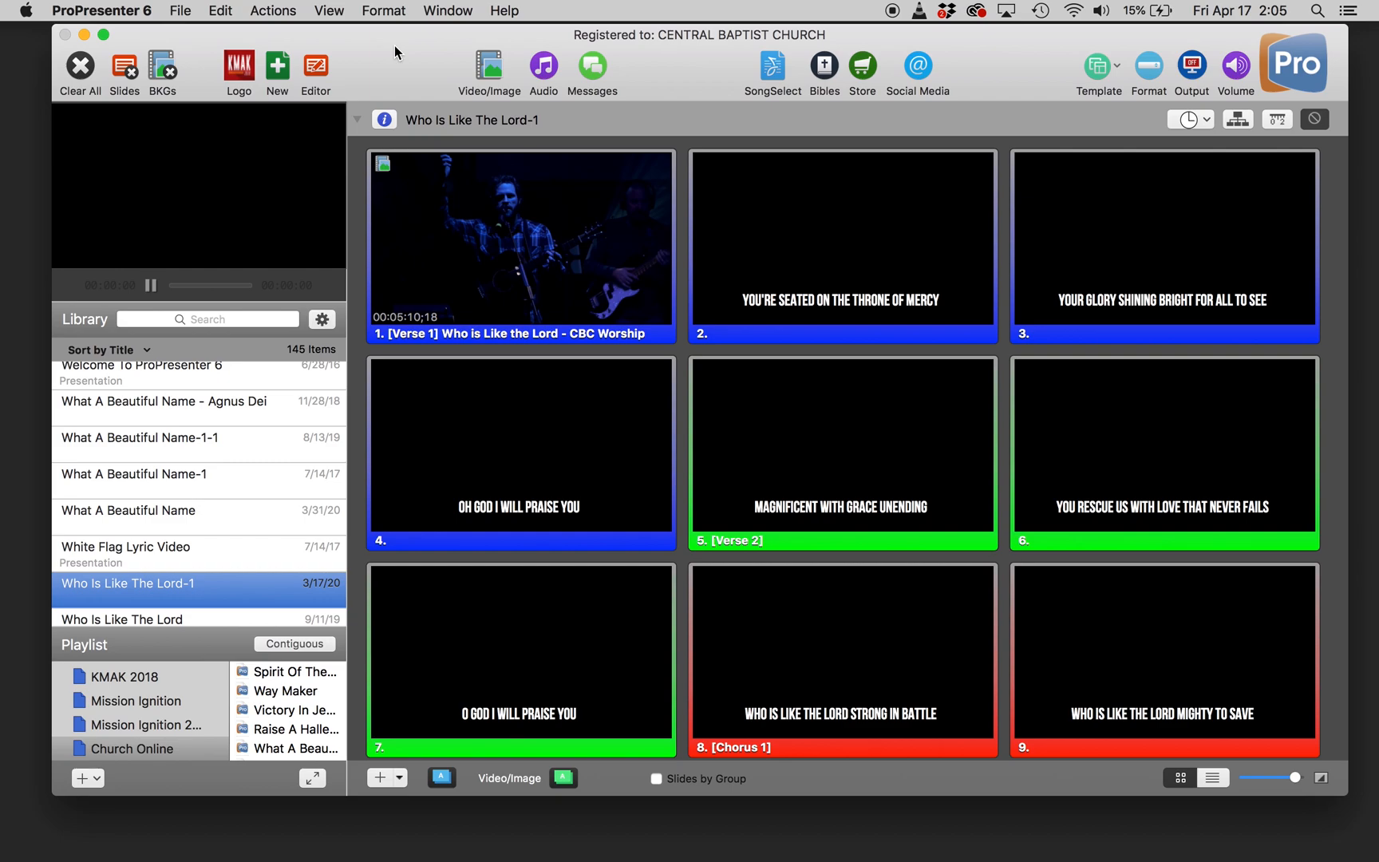
pyautogui.moveTo(480, 820)
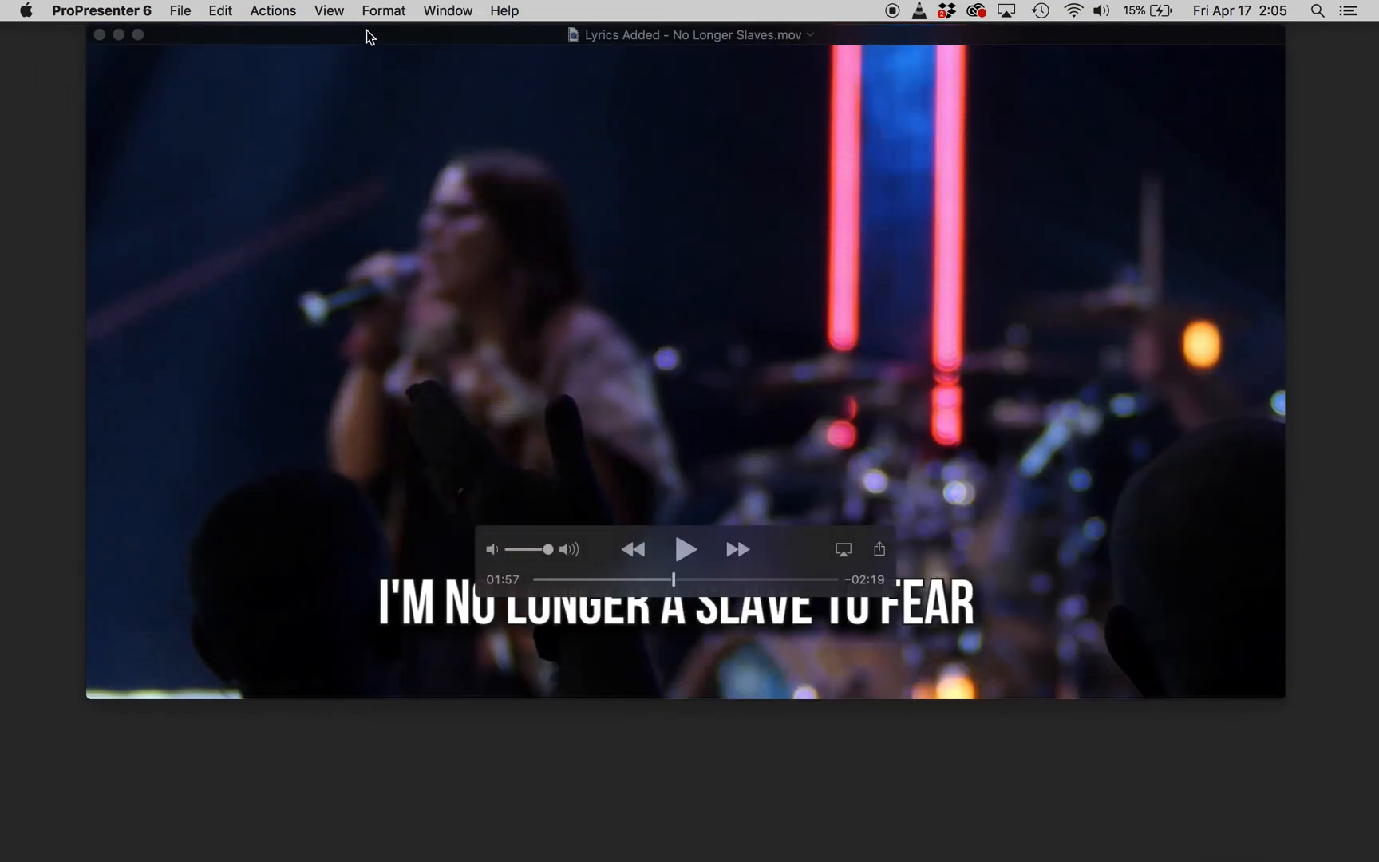
pyautogui.moveTo(620, 791)
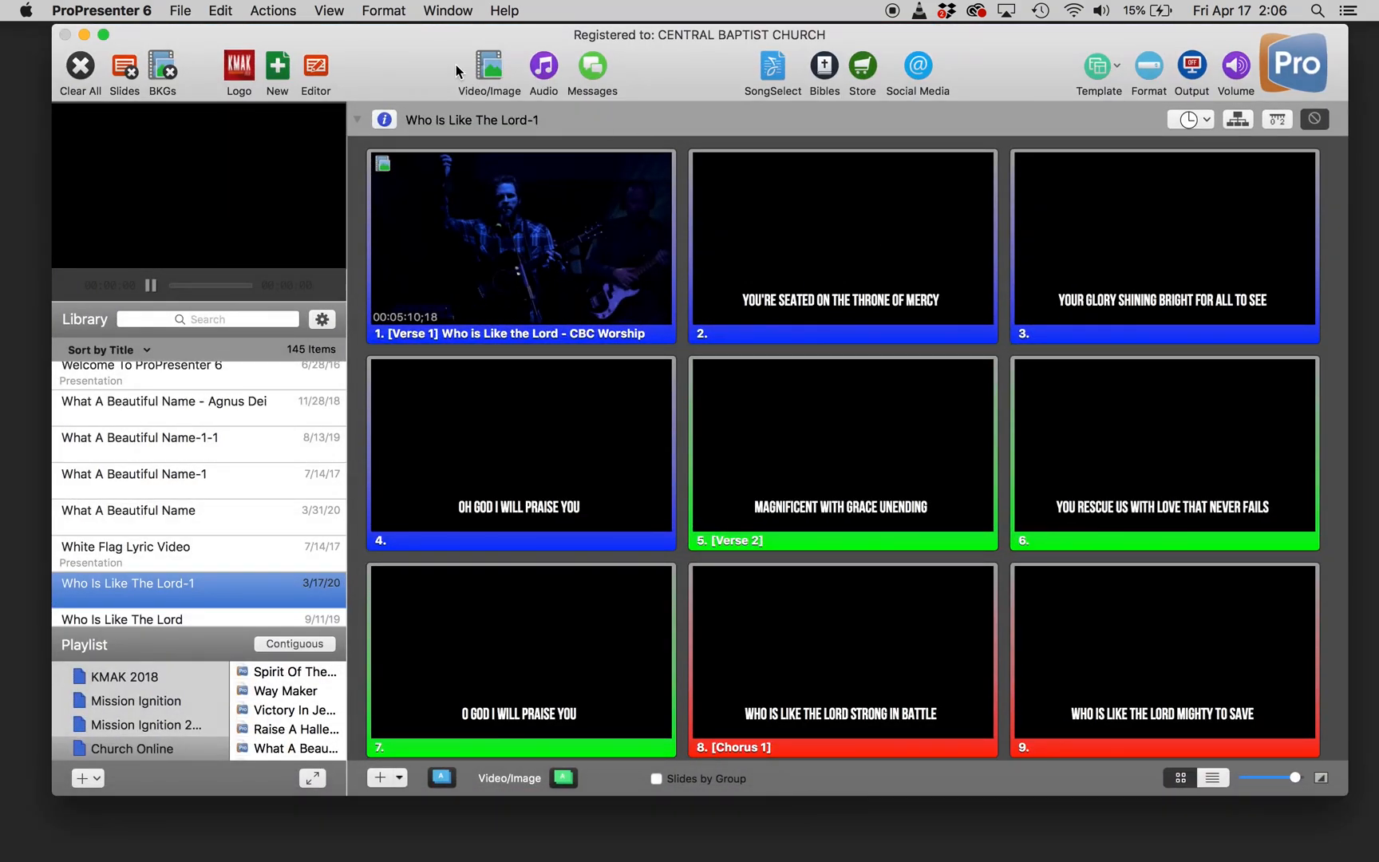
pyautogui.moveTo(377, 67)
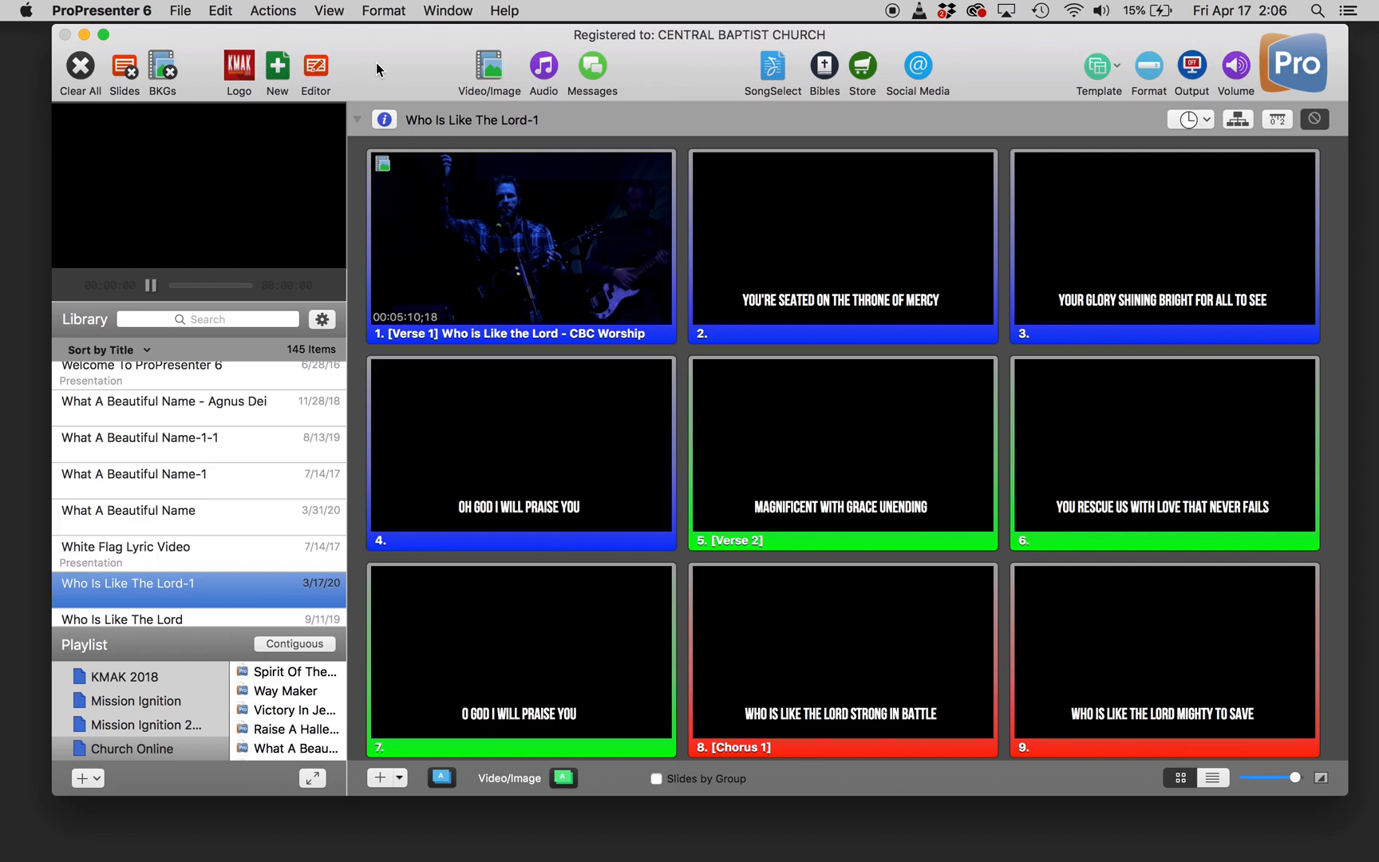
pyautogui.moveTo(849, 295)
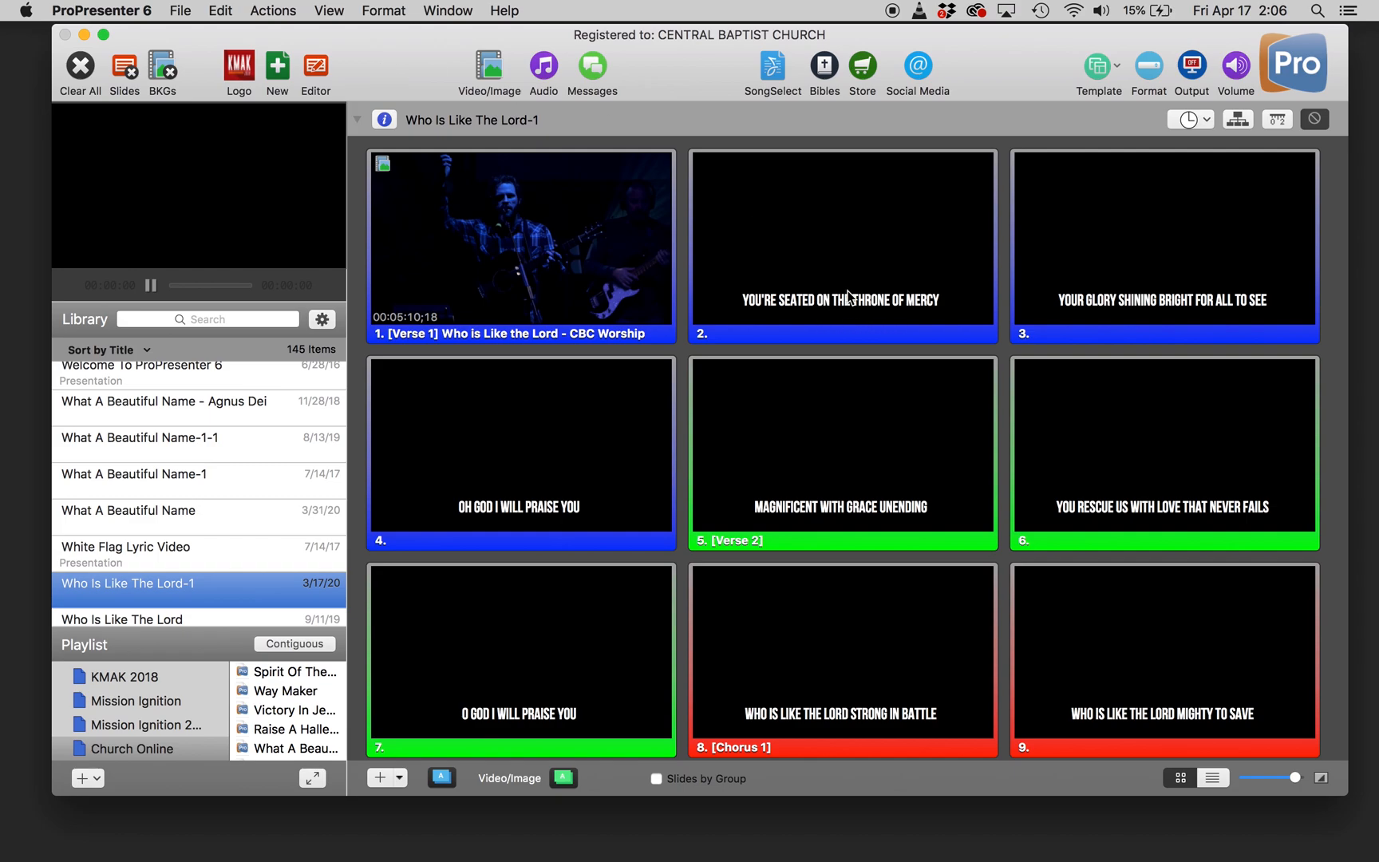
pyautogui.moveTo(784, 472)
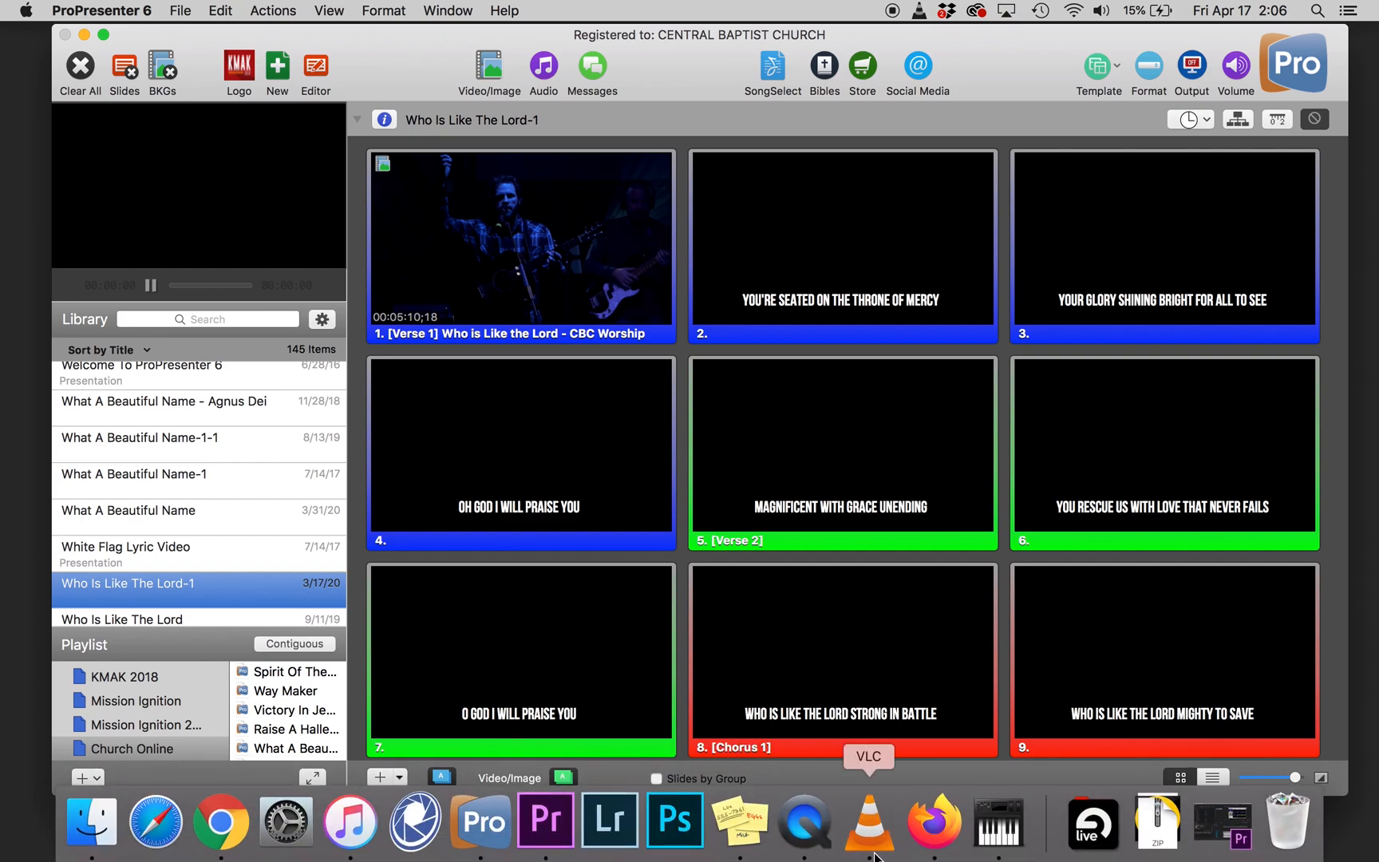
pyautogui.moveTo(882, 848)
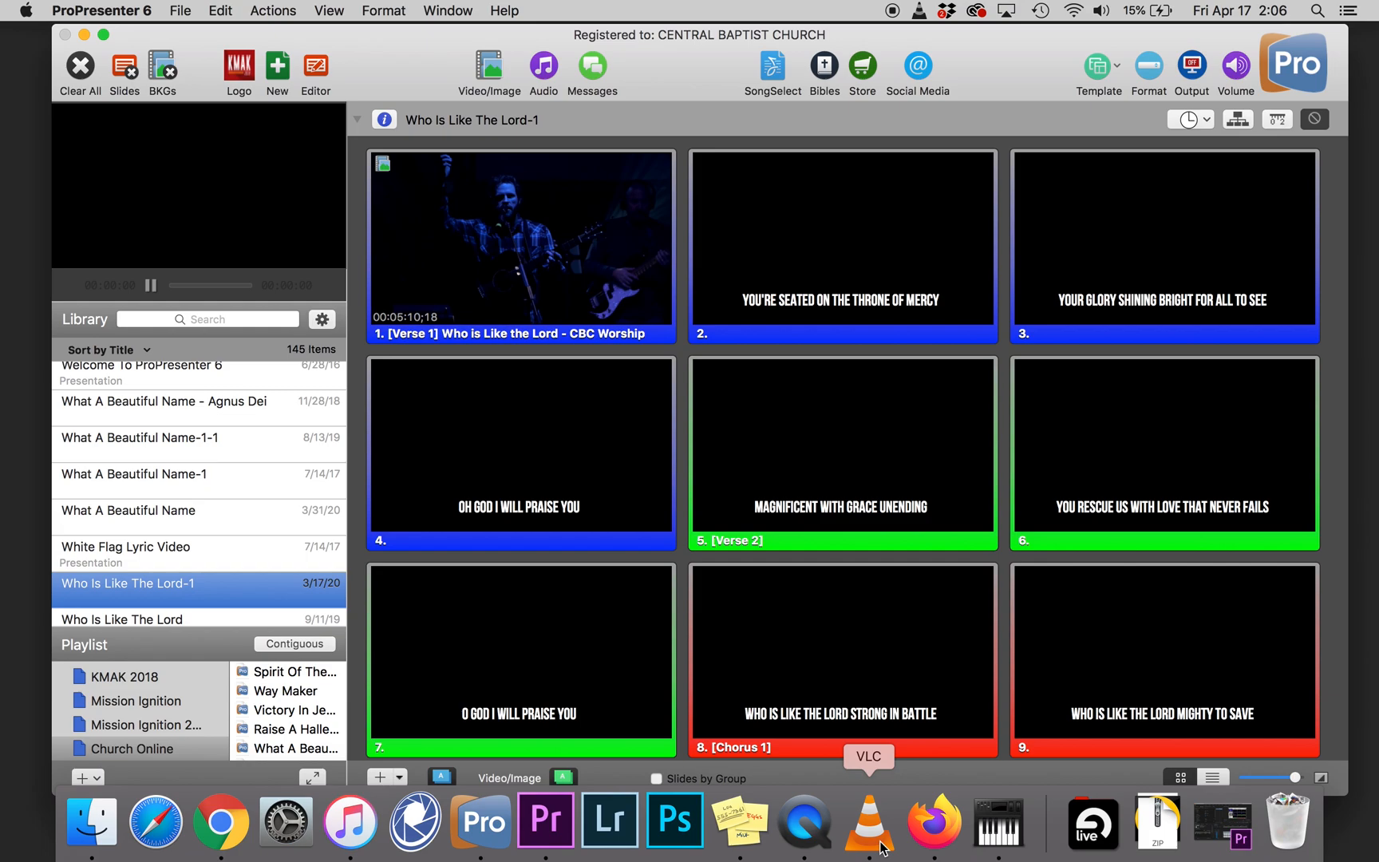
pyautogui.moveTo(1219, 835)
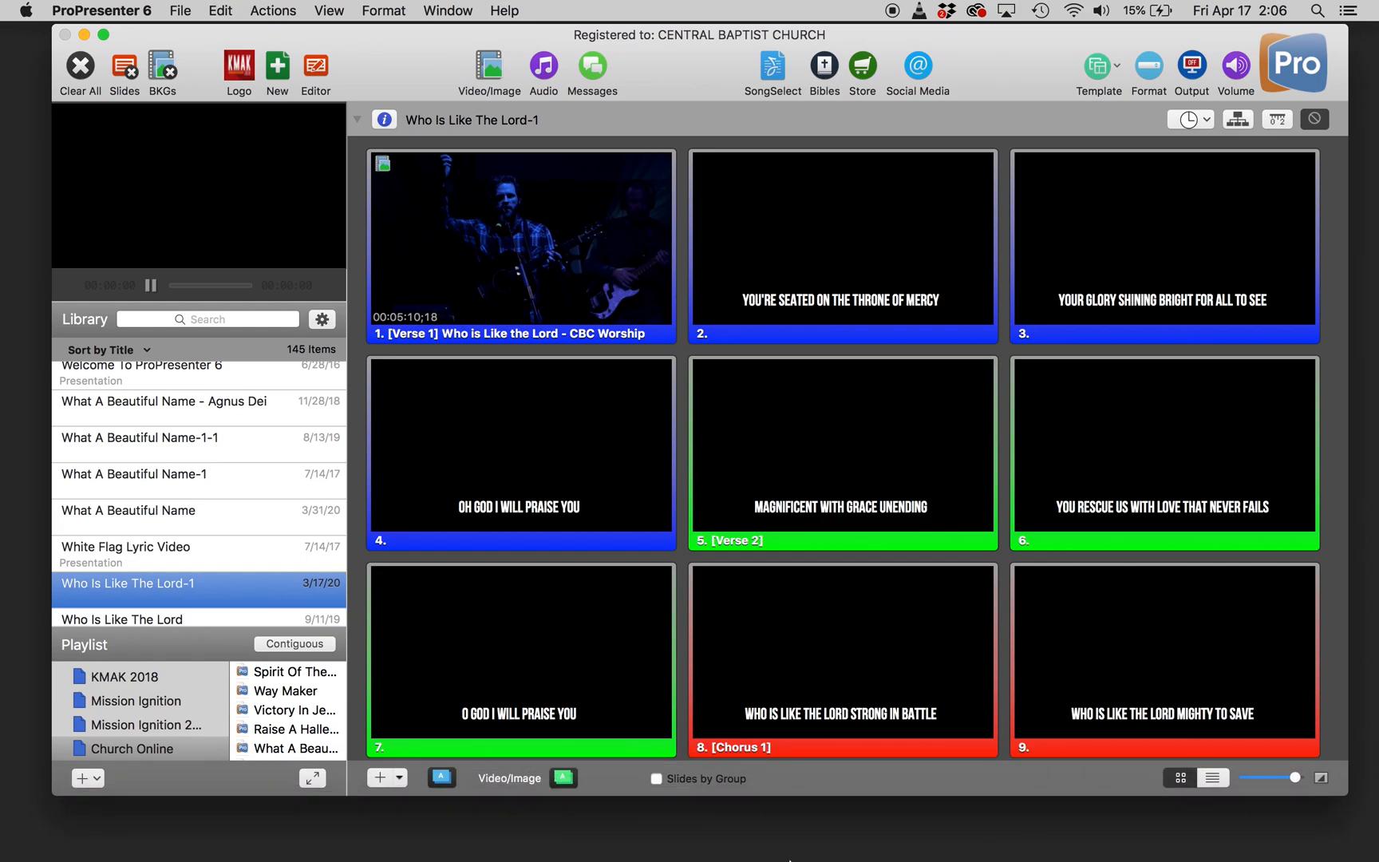
pyautogui.moveTo(448, 126)
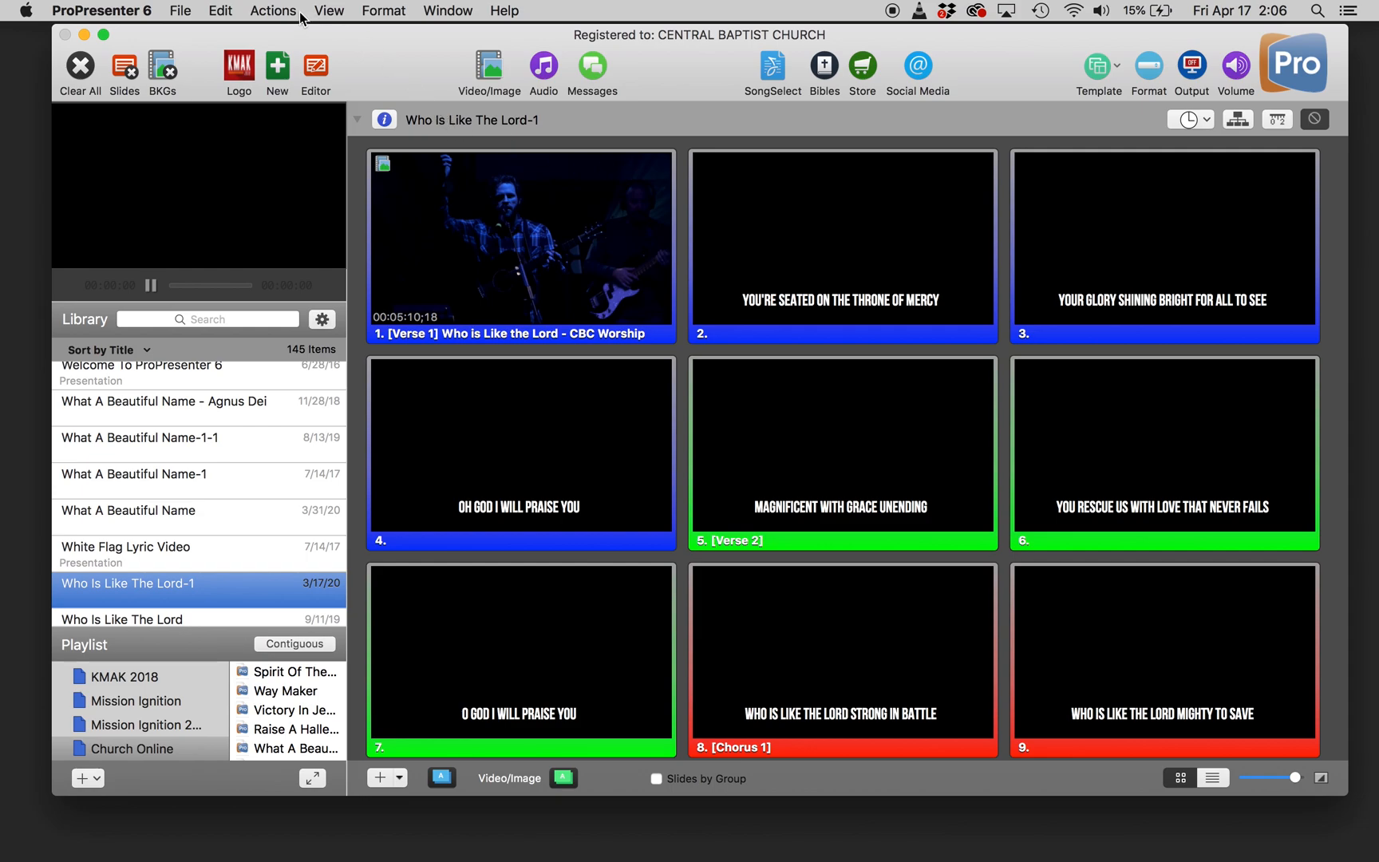
pyautogui.moveTo(787, 429)
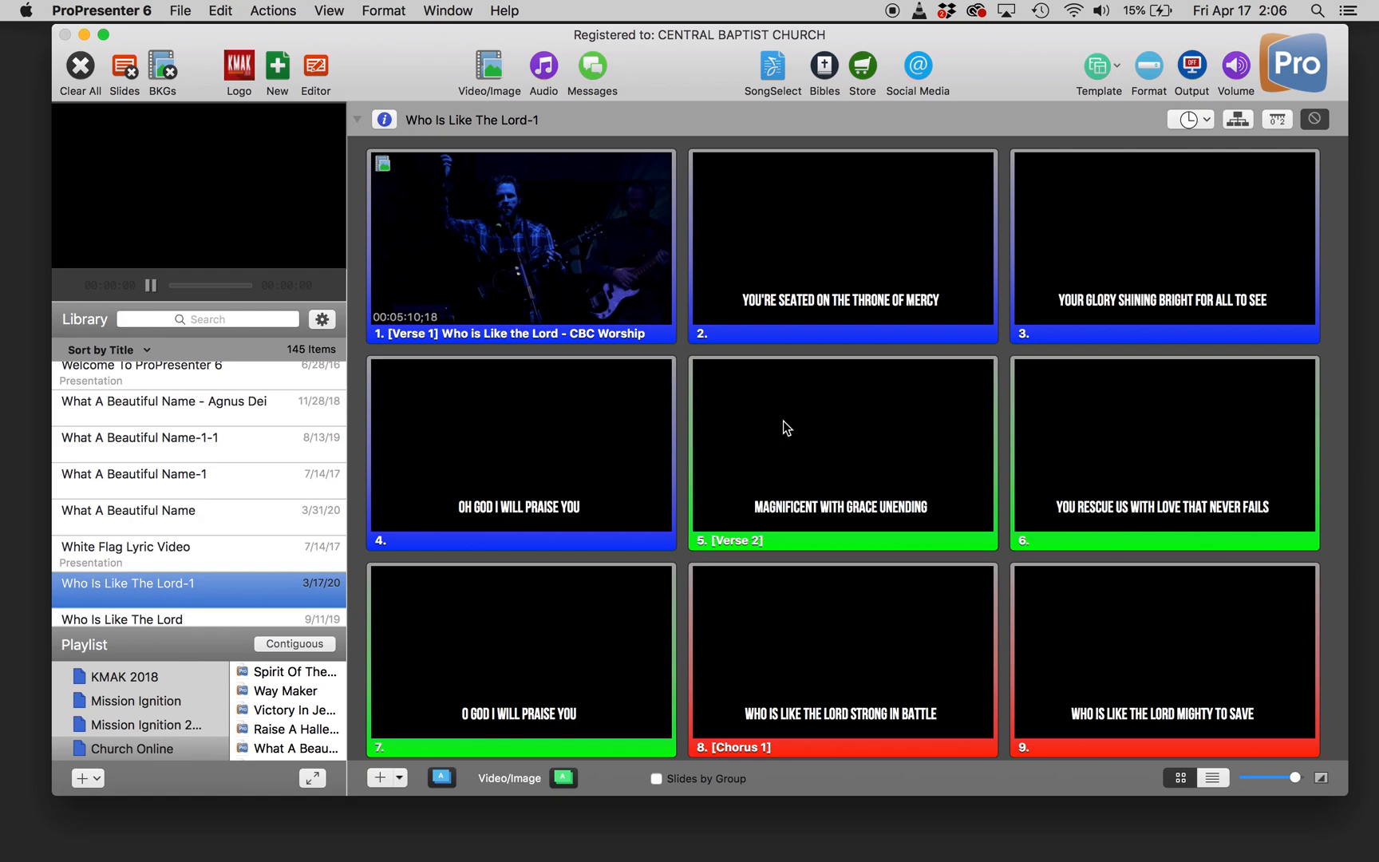
# Show the Actions menu to reach the output recording command.
pyautogui.click(273, 11)
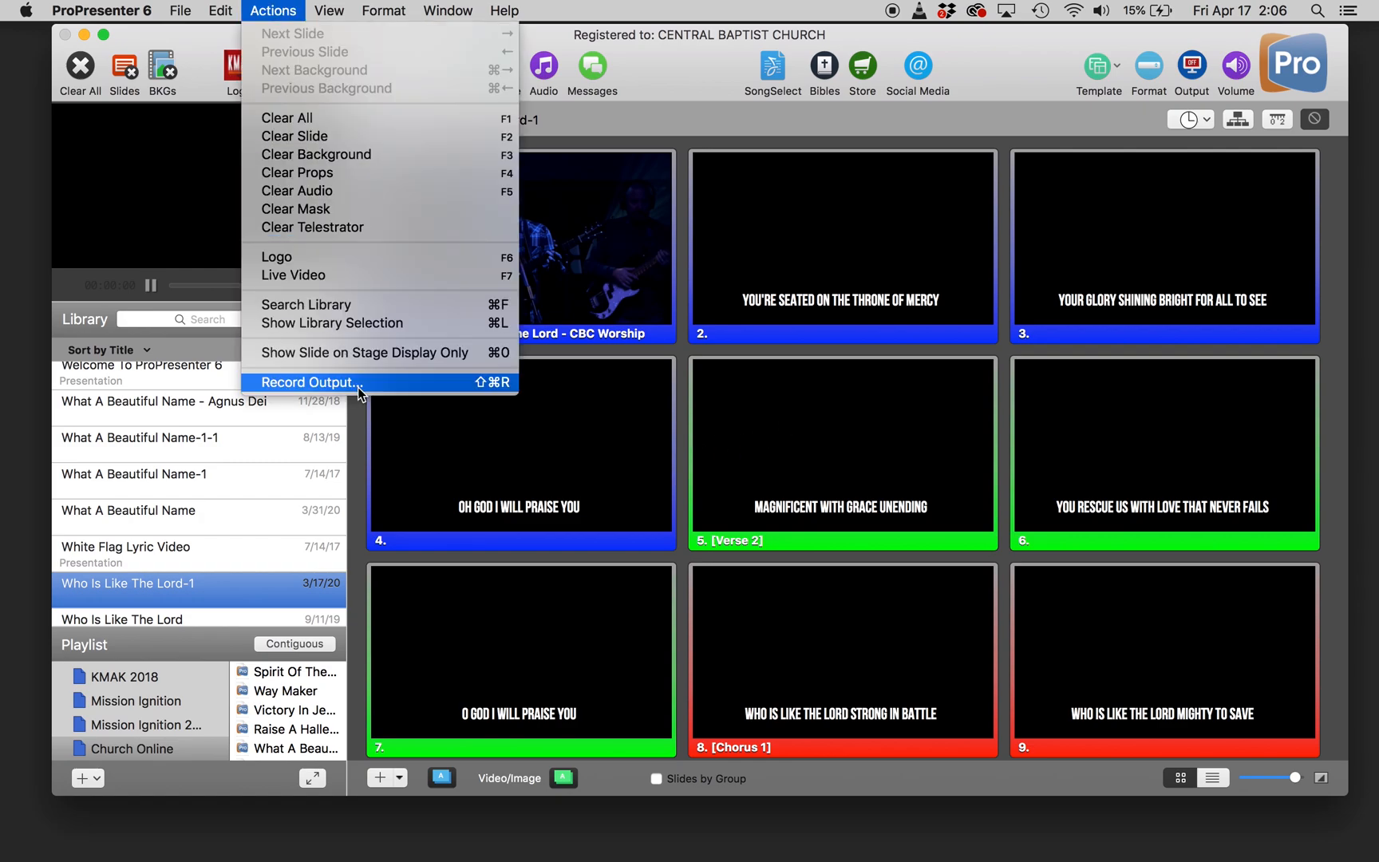
# Record the output as H.264, 1920 X 1080, 29.97 fps into Lyrics Final Great Things-2.mov.
pyautogui.click(308, 383)
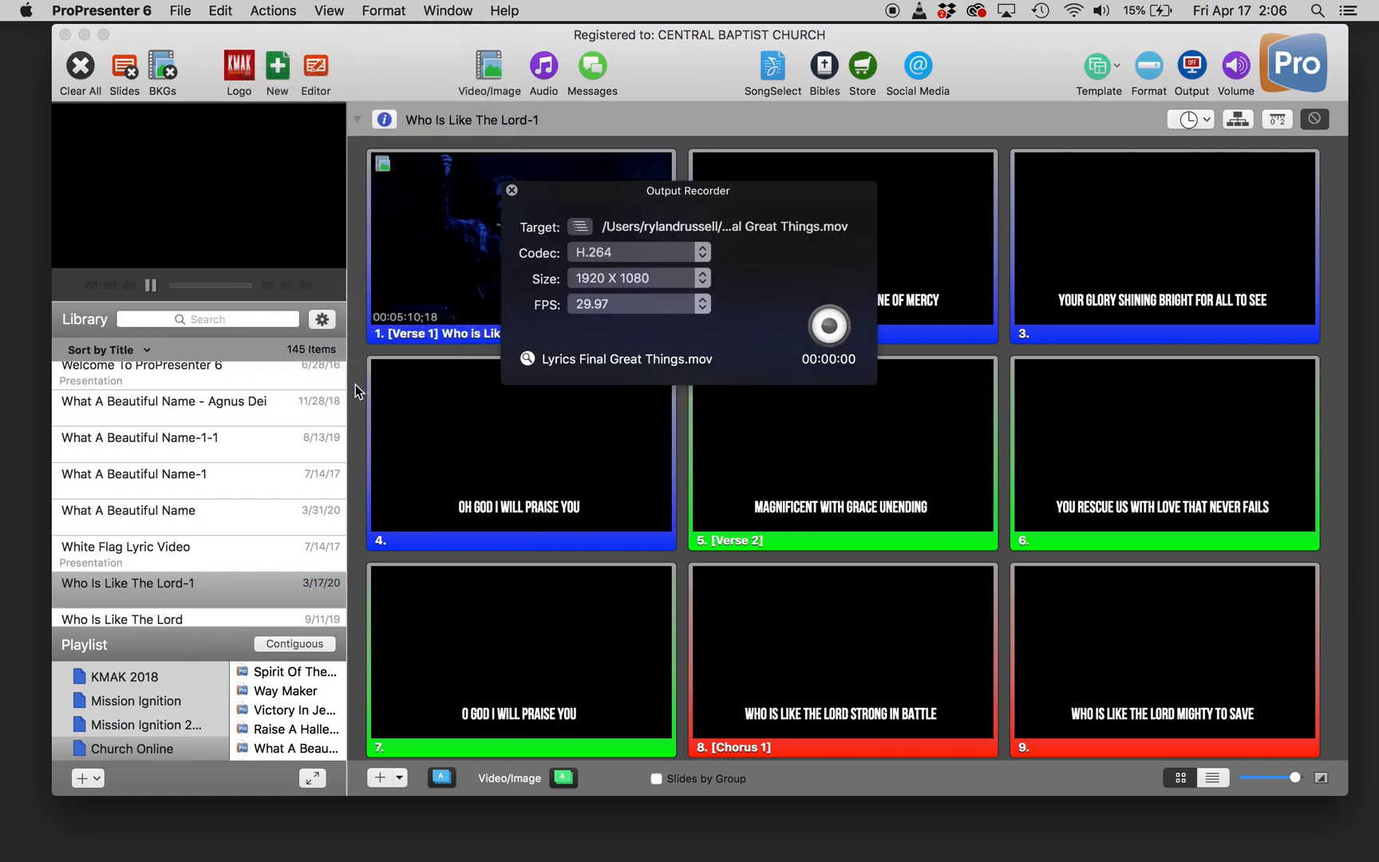
pyautogui.moveTo(755, 302)
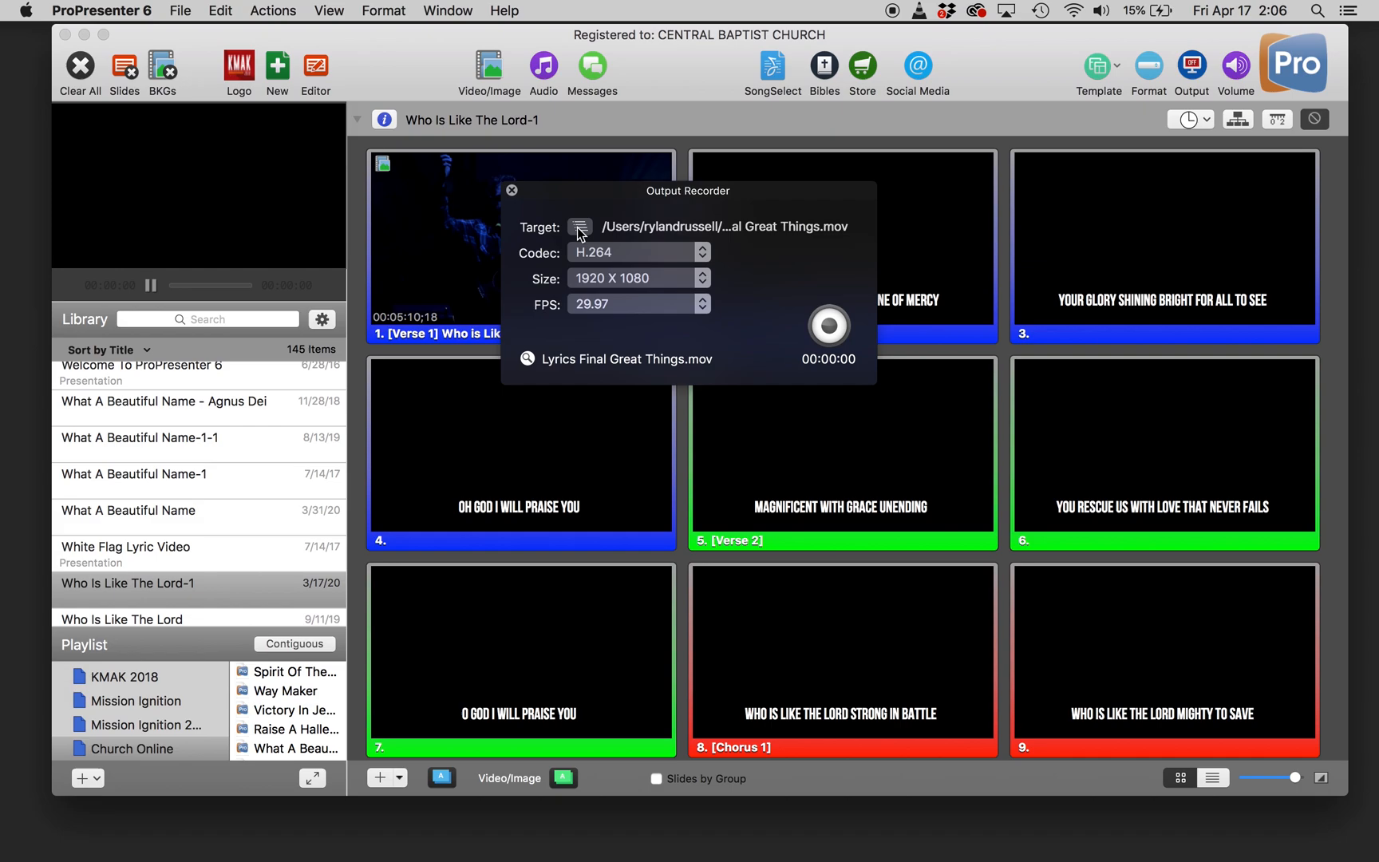
pyautogui.click(637, 252)
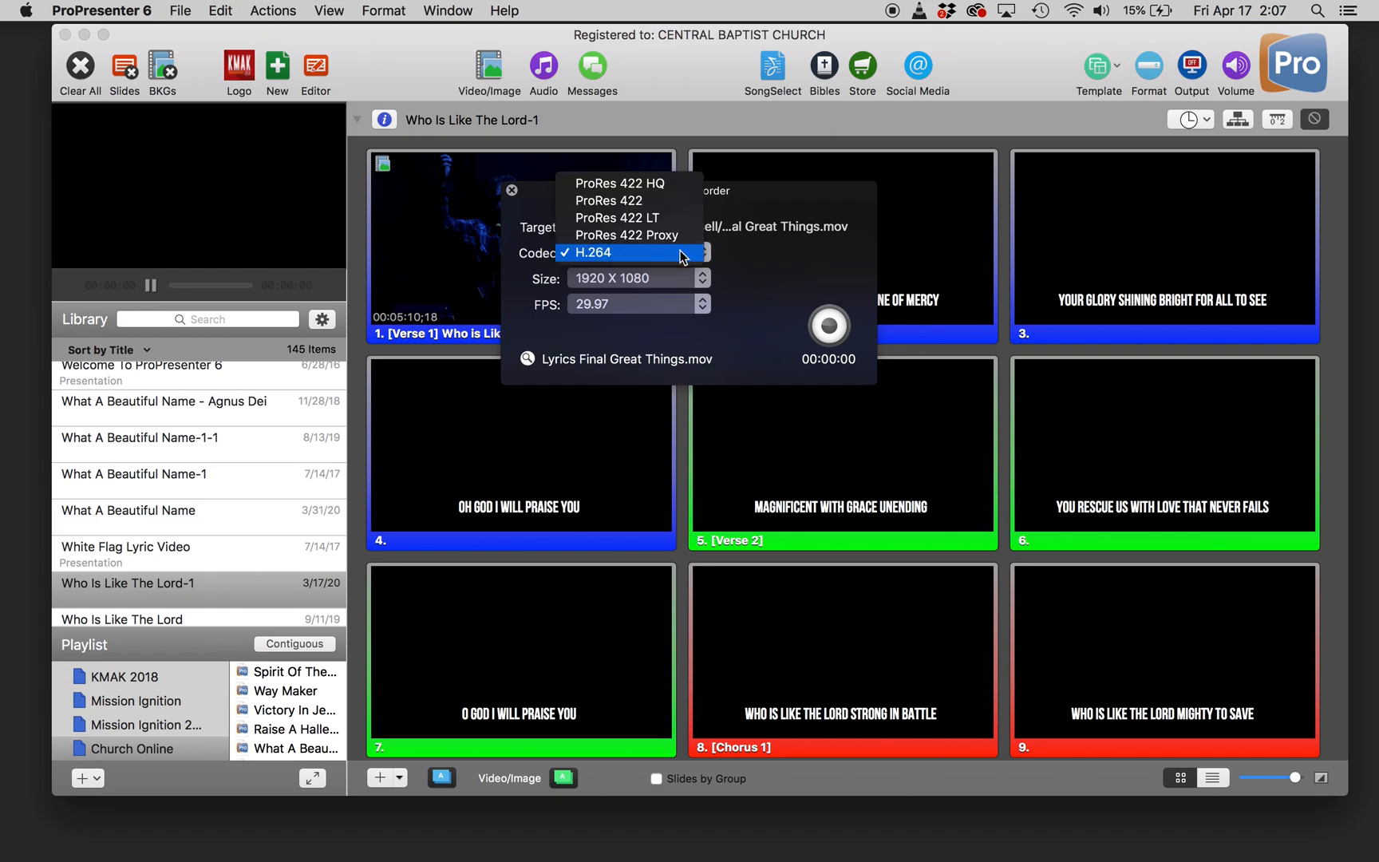
pyautogui.click(592, 252)
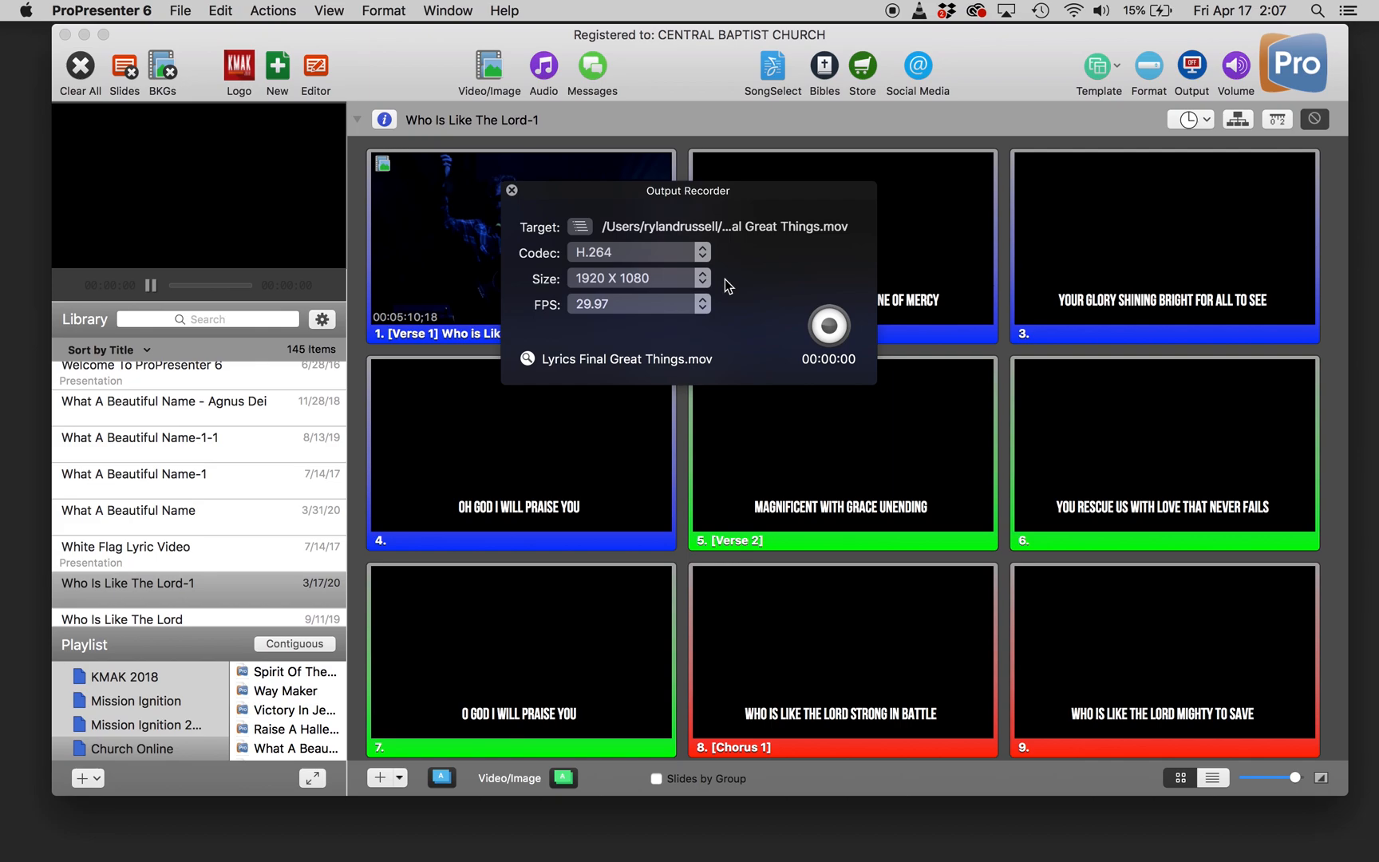
pyautogui.moveTo(599, 313)
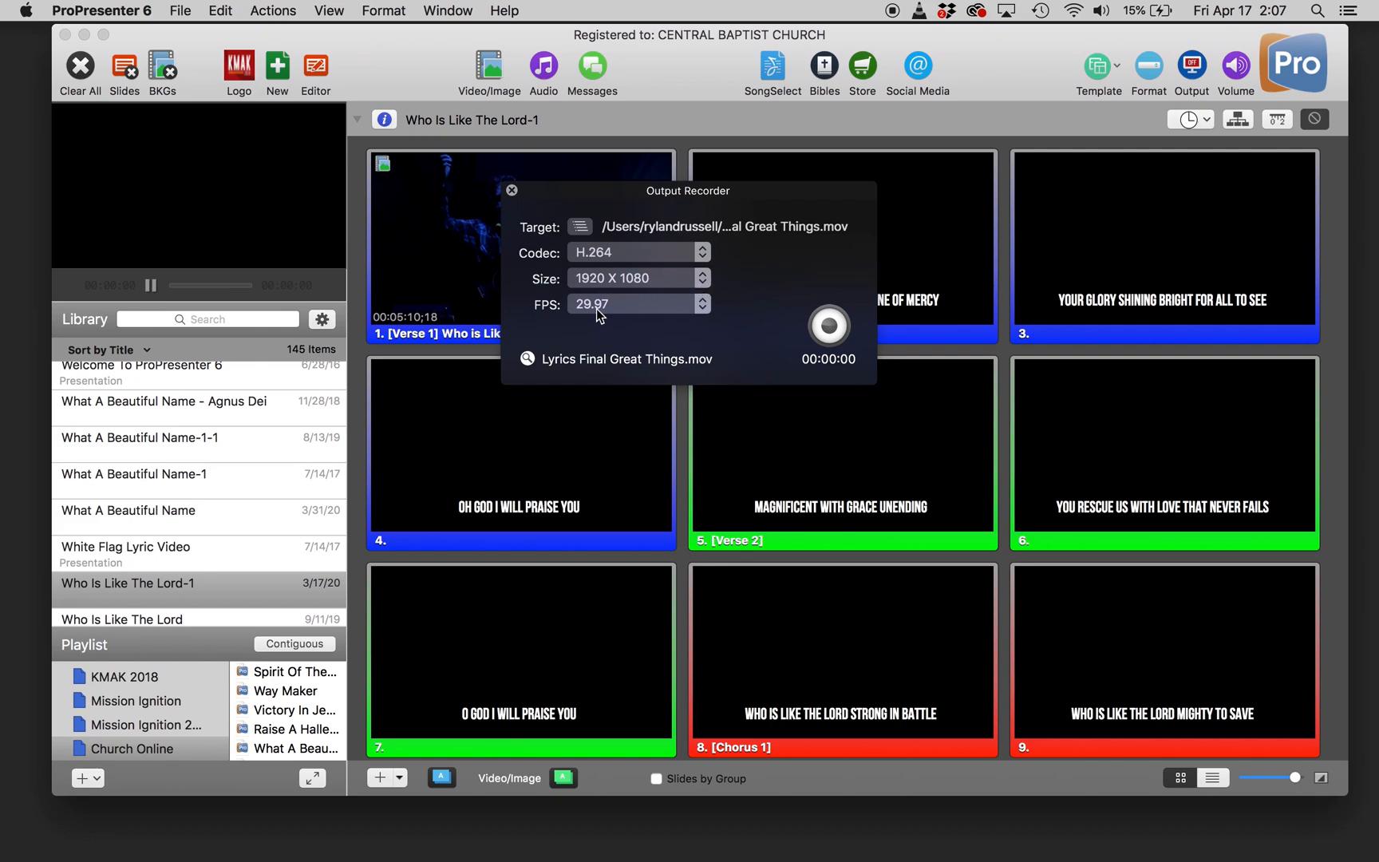
pyautogui.moveTo(775, 284)
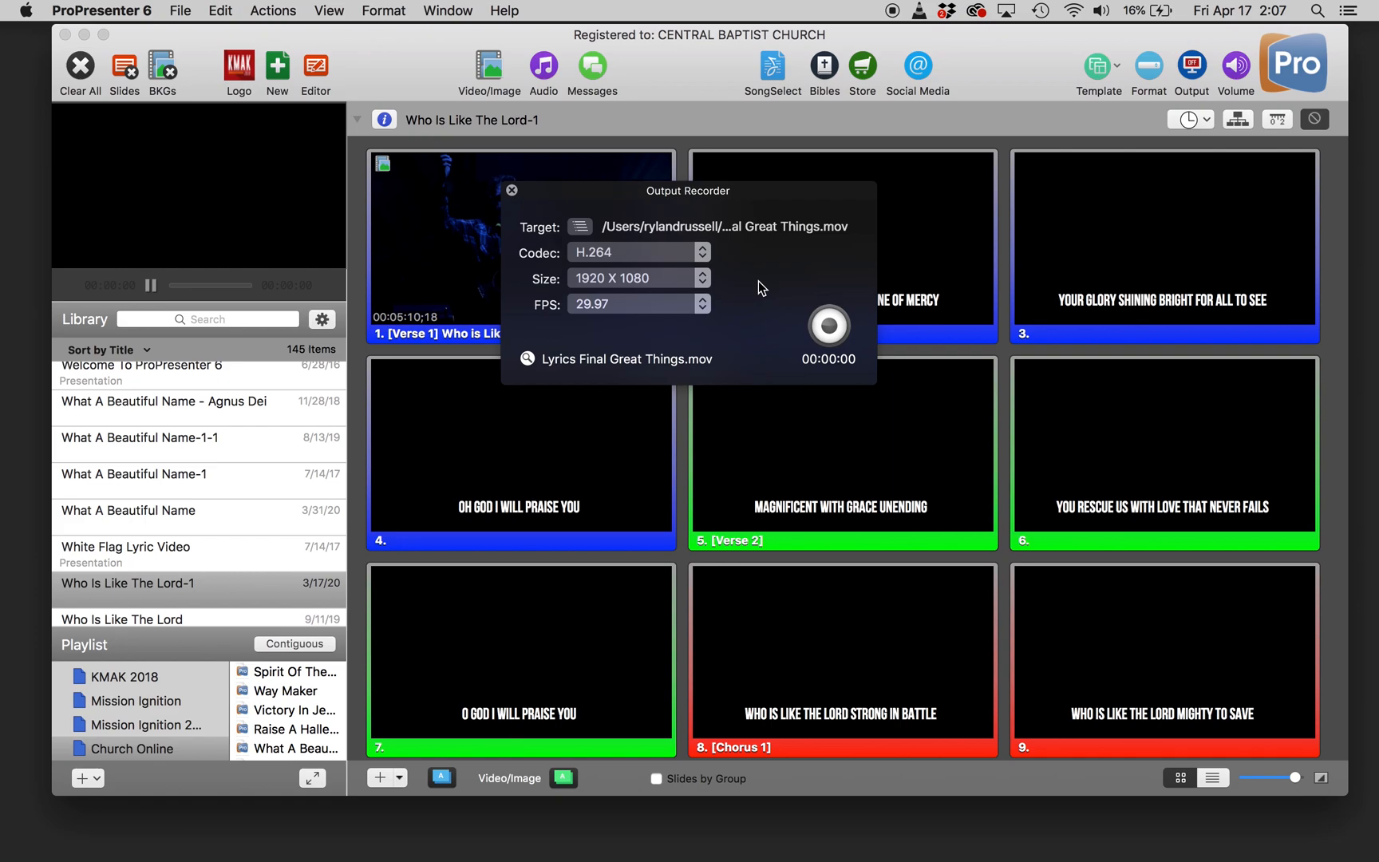
pyautogui.moveTo(776, 292)
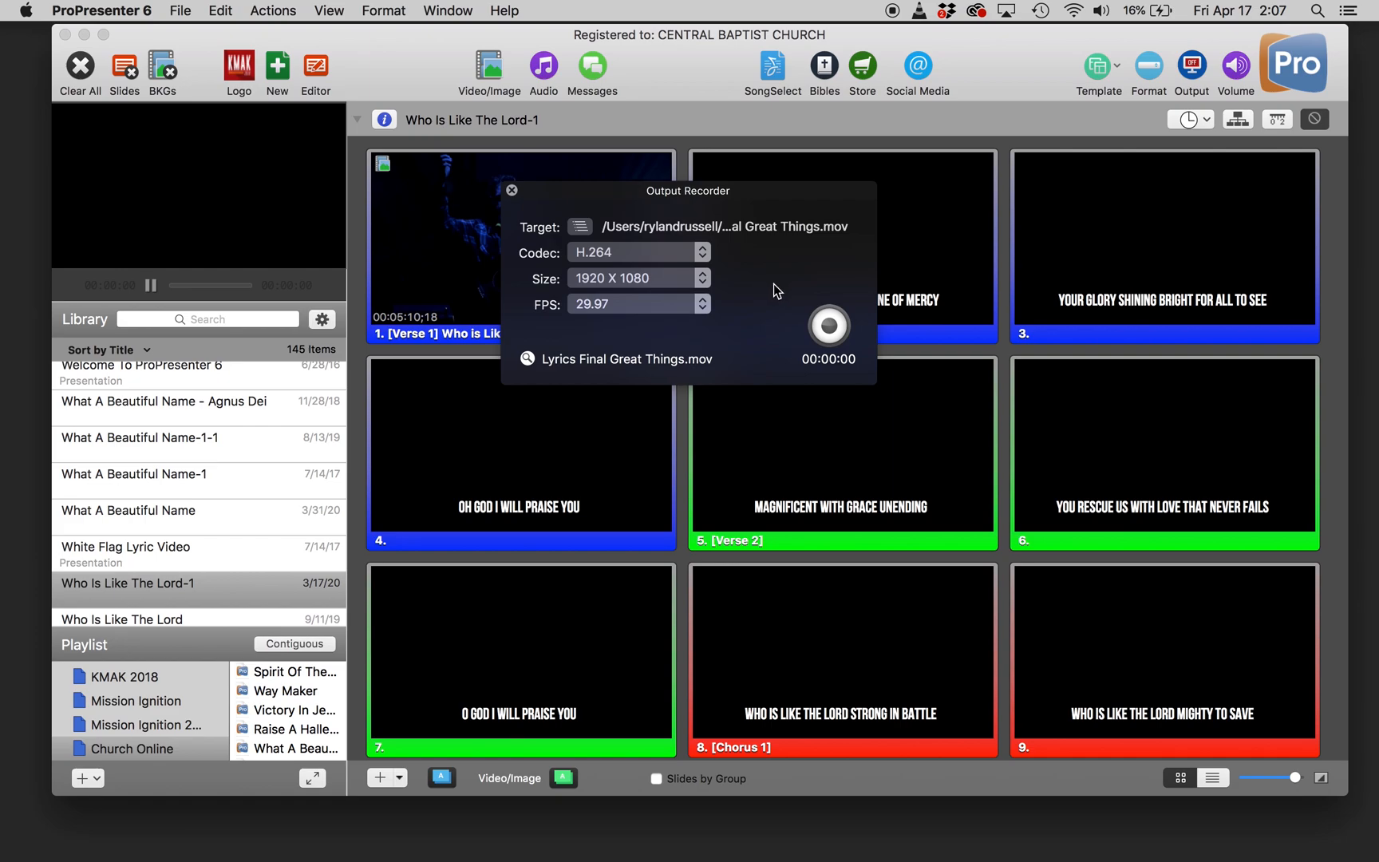
pyautogui.moveTo(841, 324)
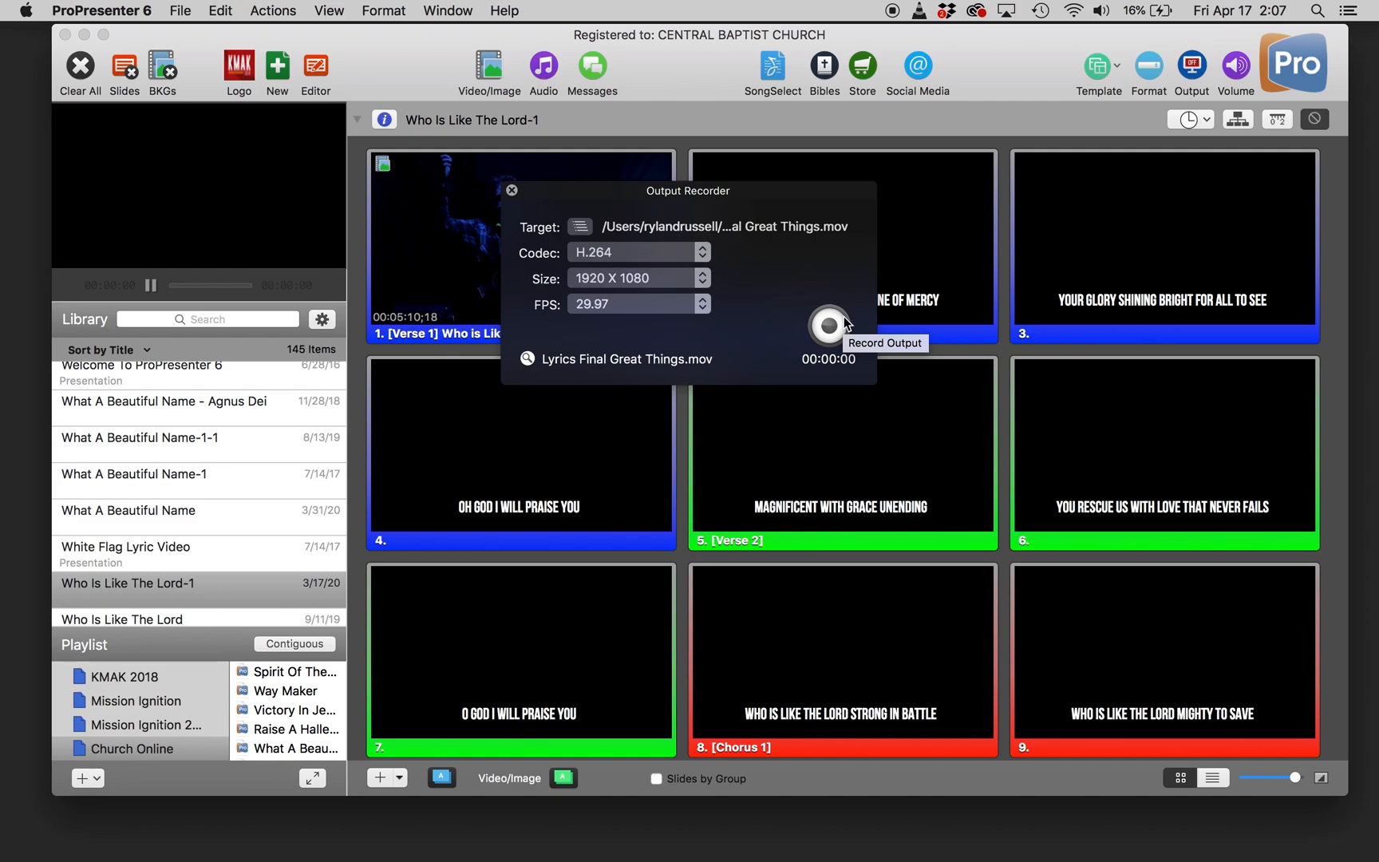
pyautogui.click(829, 327)
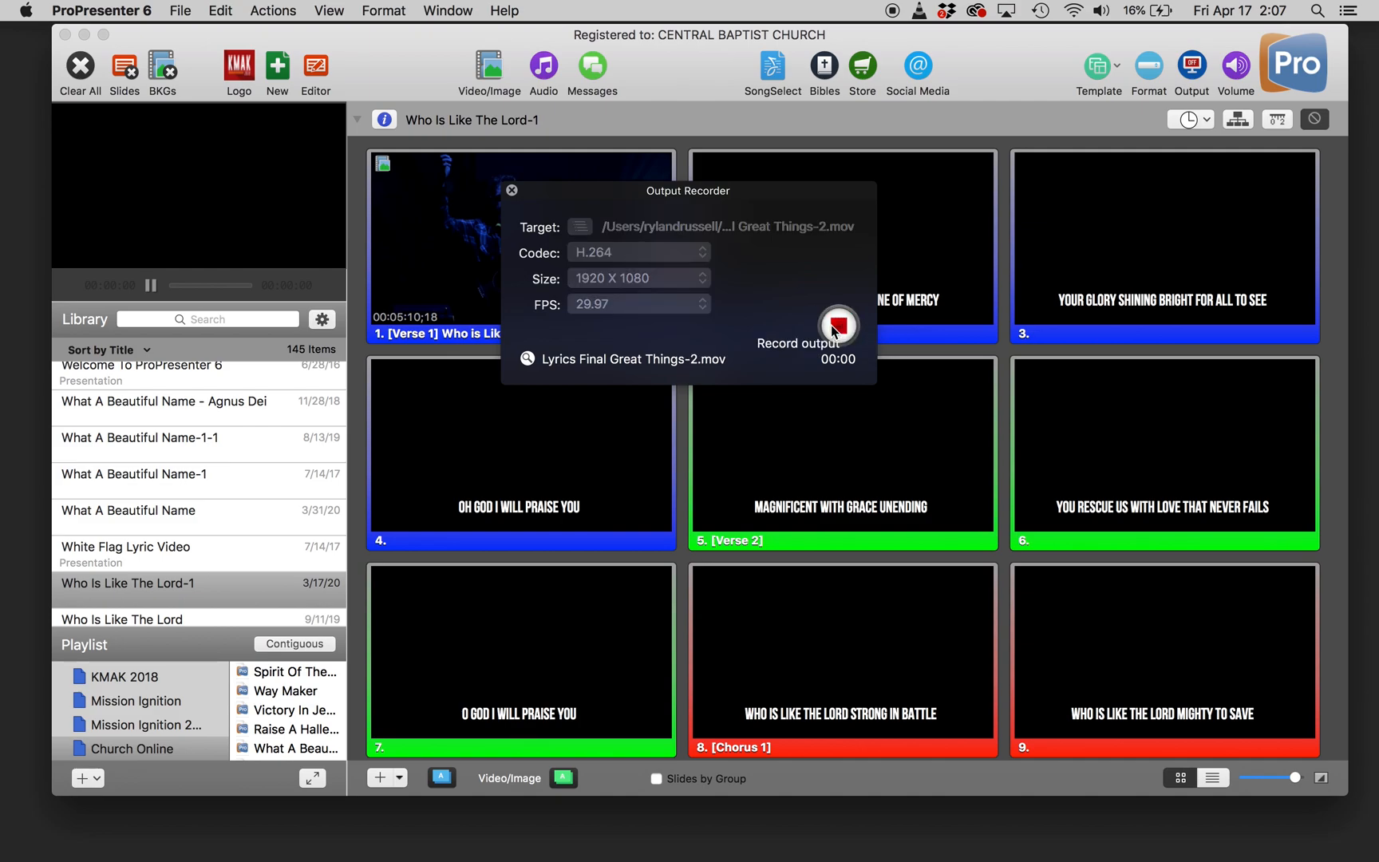
# Send the song video and first two lyric slides live, then stop the recording.
pyautogui.click(836, 328)
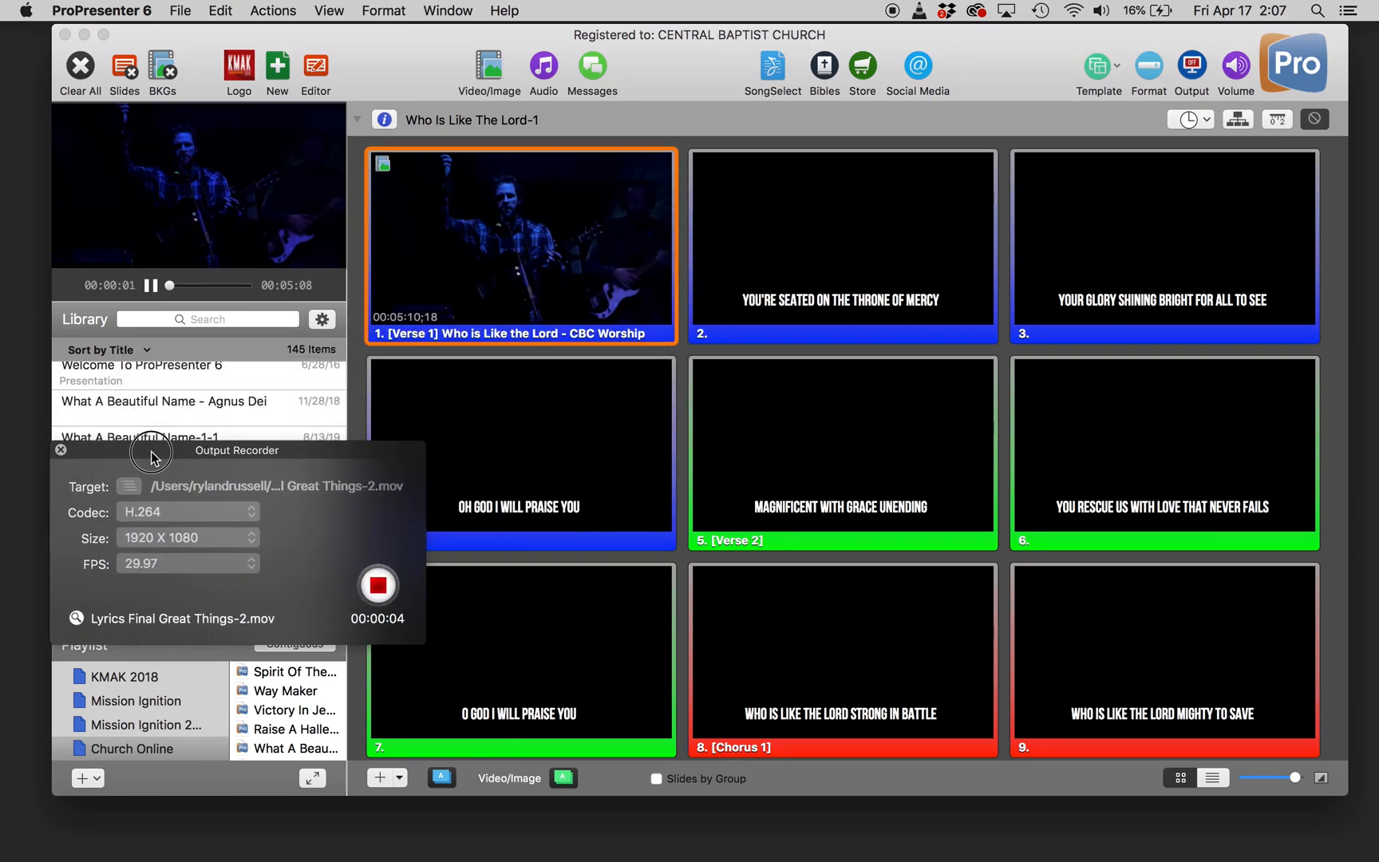
pyautogui.click(843, 240)
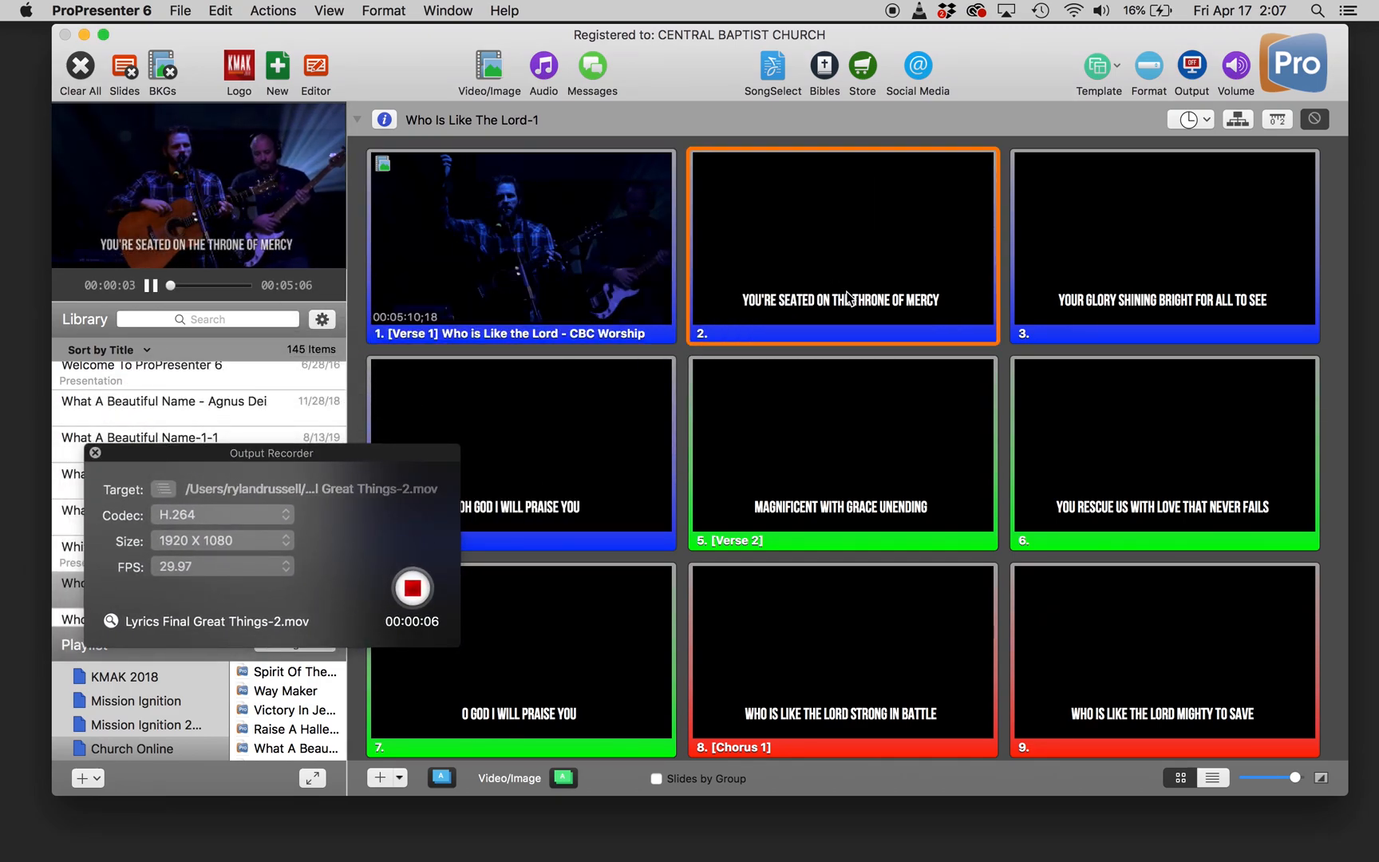
pyautogui.click(1164, 244)
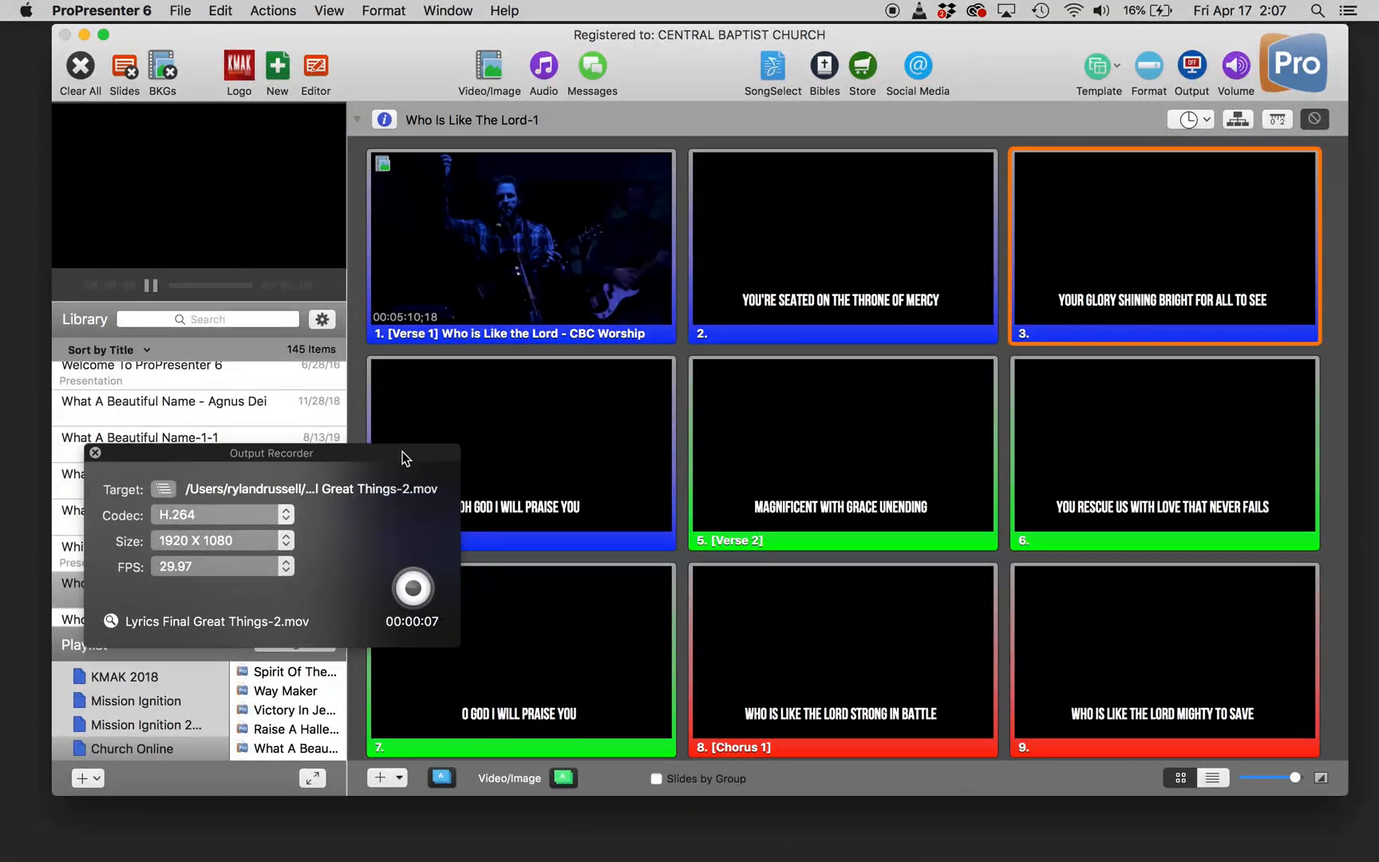
pyautogui.click(94, 453)
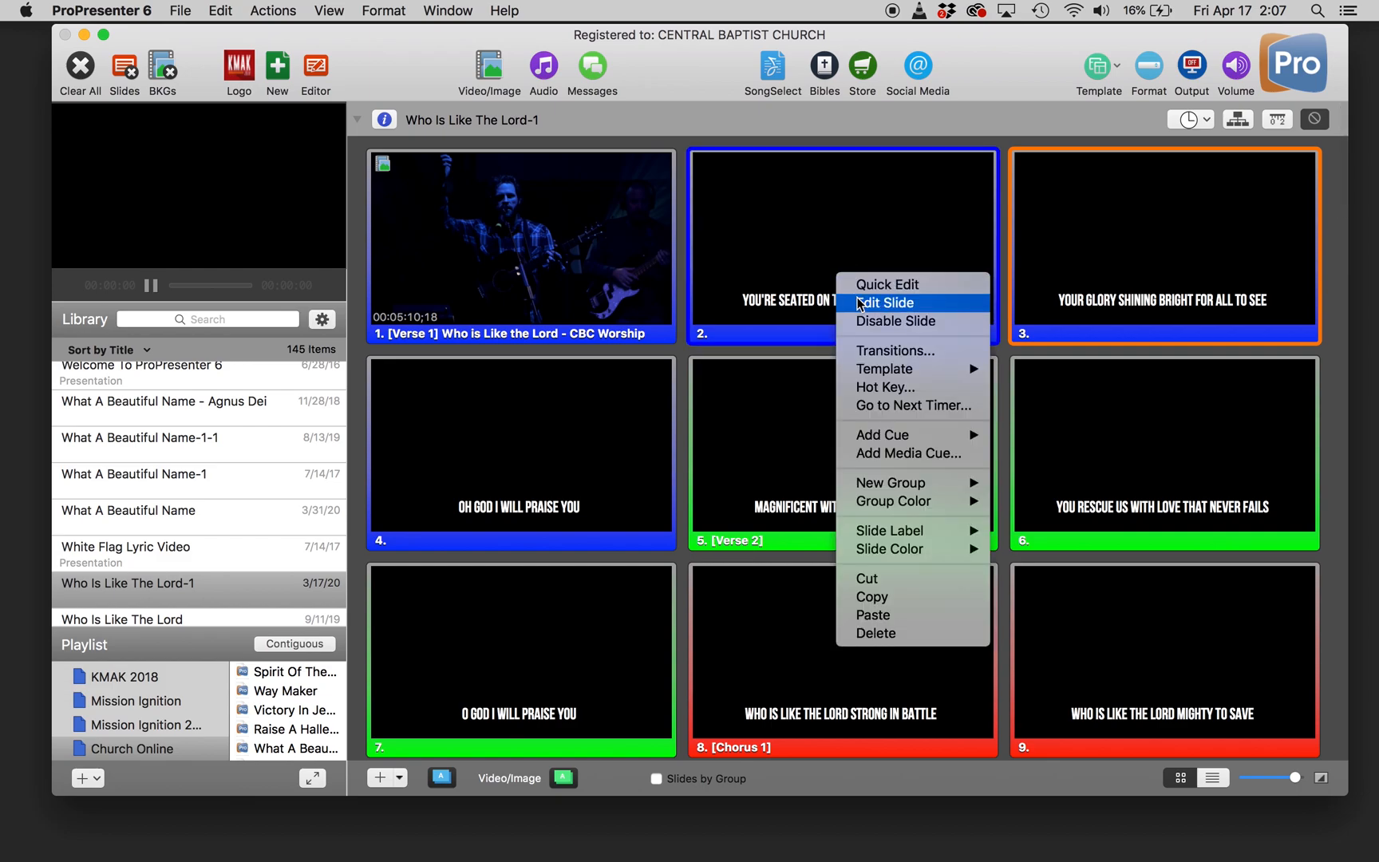
# Apply Lower 3rd Outlined and Shadowed Template 1 to the lyric slides.
pyautogui.click(884, 304)
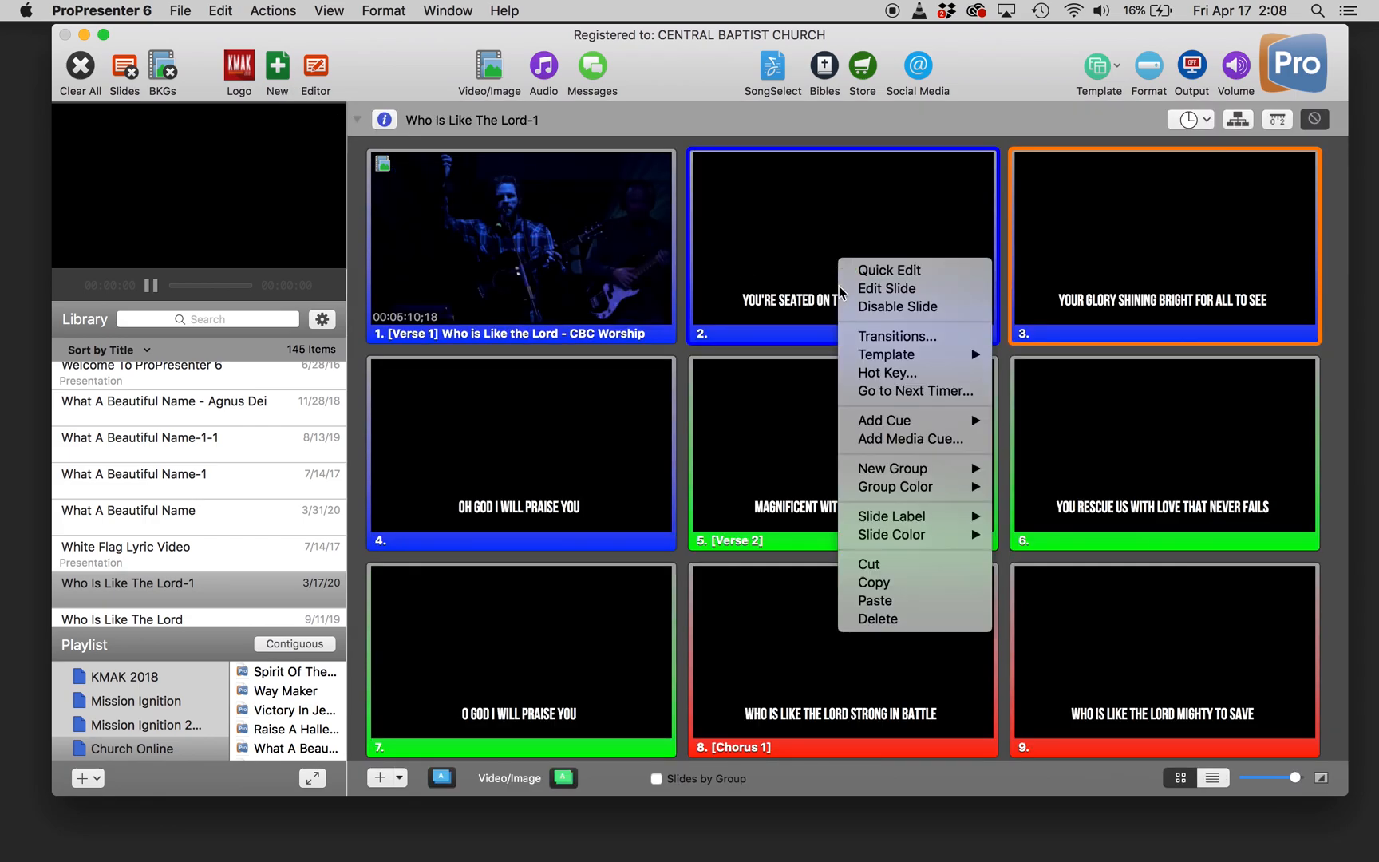
pyautogui.moveTo(920, 535)
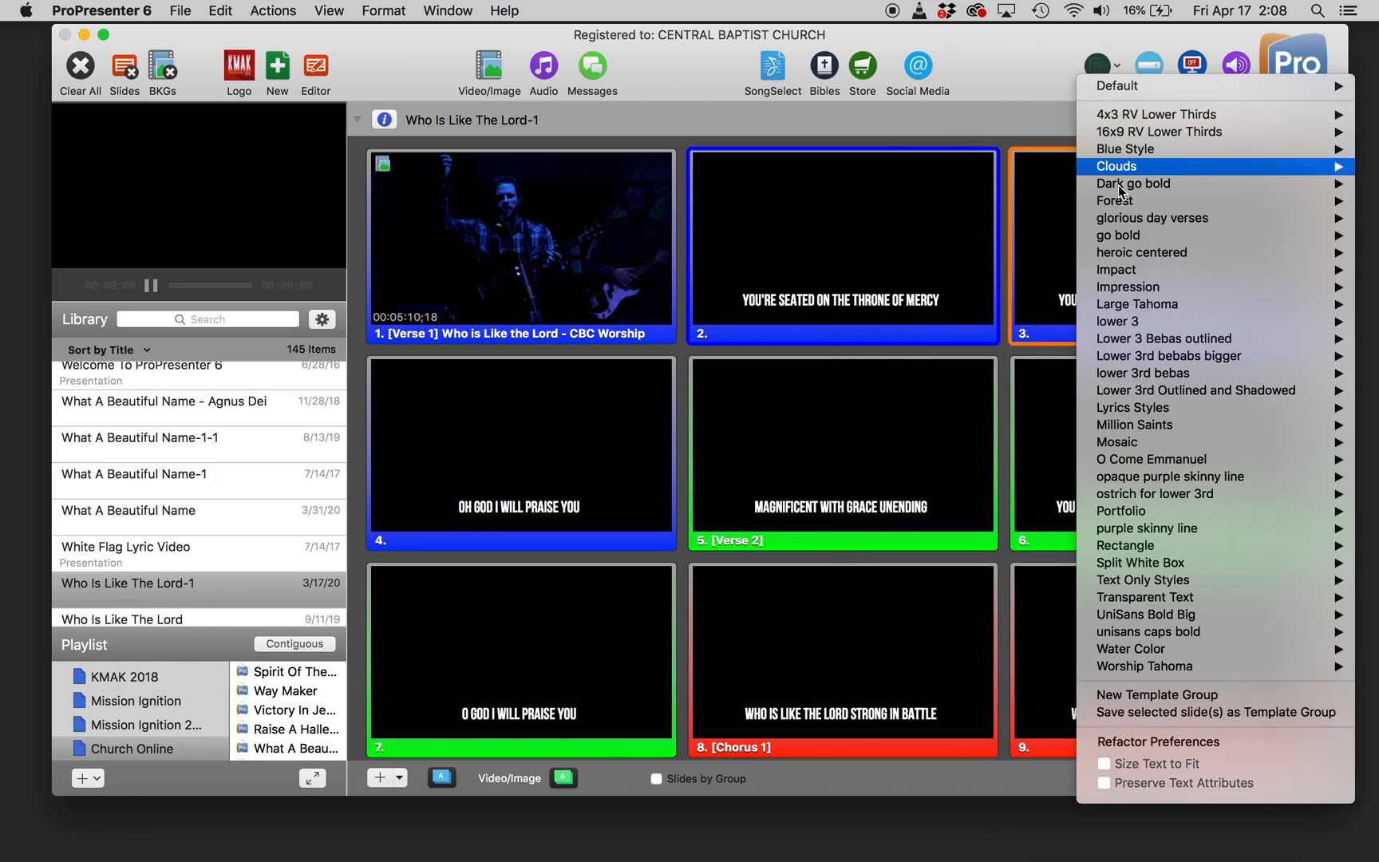
pyautogui.moveTo(1196, 391)
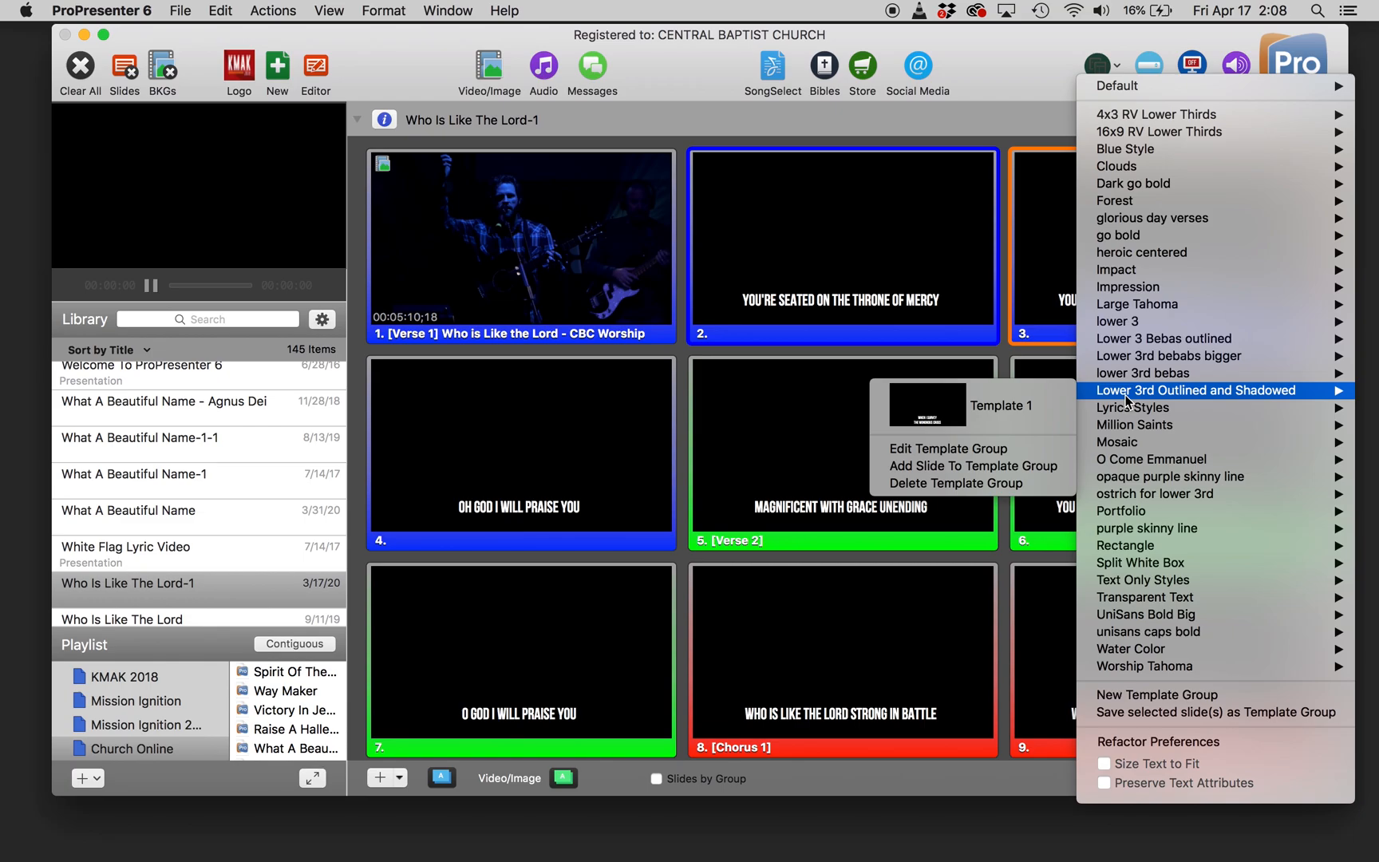
pyautogui.click(903, 599)
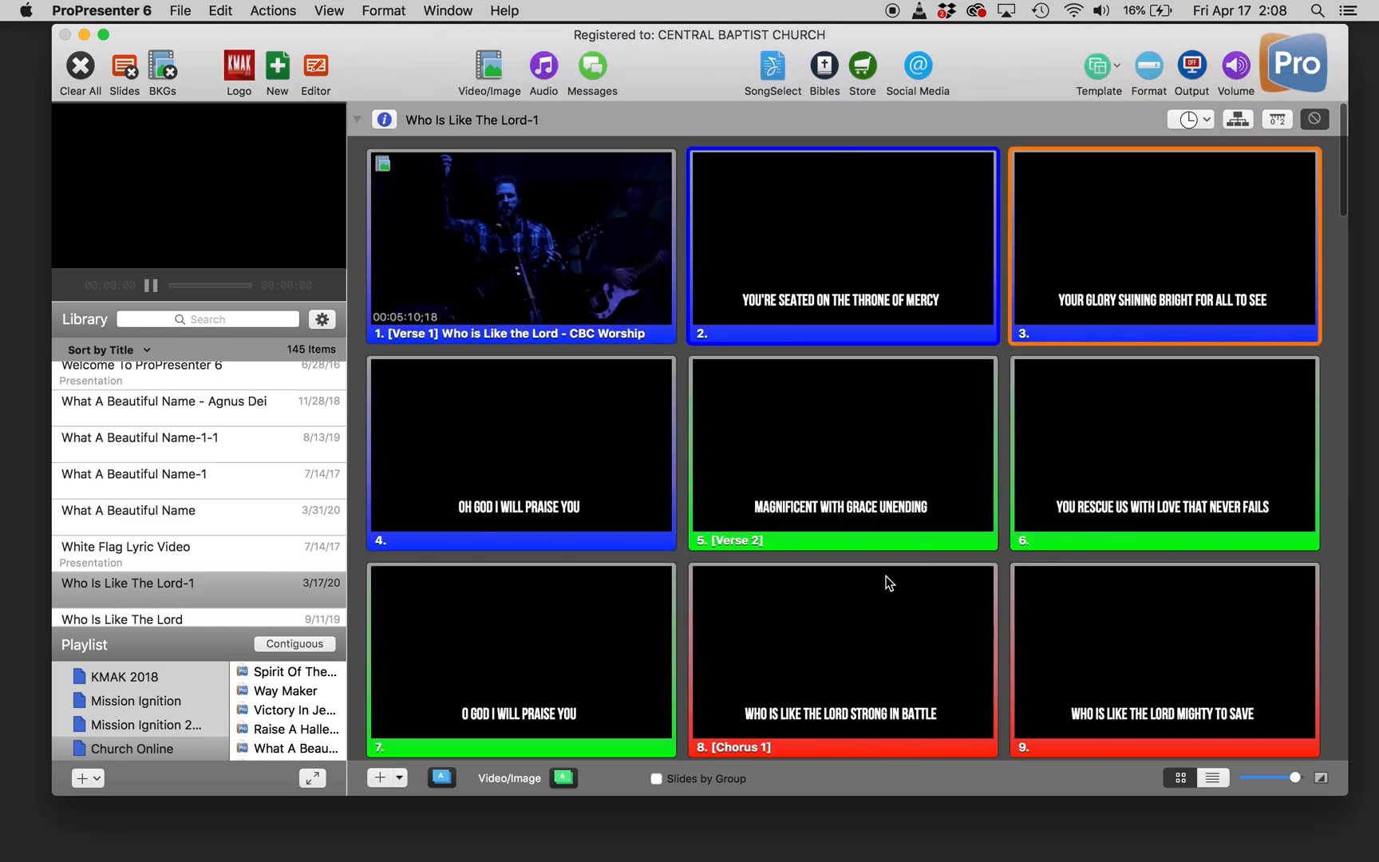
pyautogui.moveTo(153, 830)
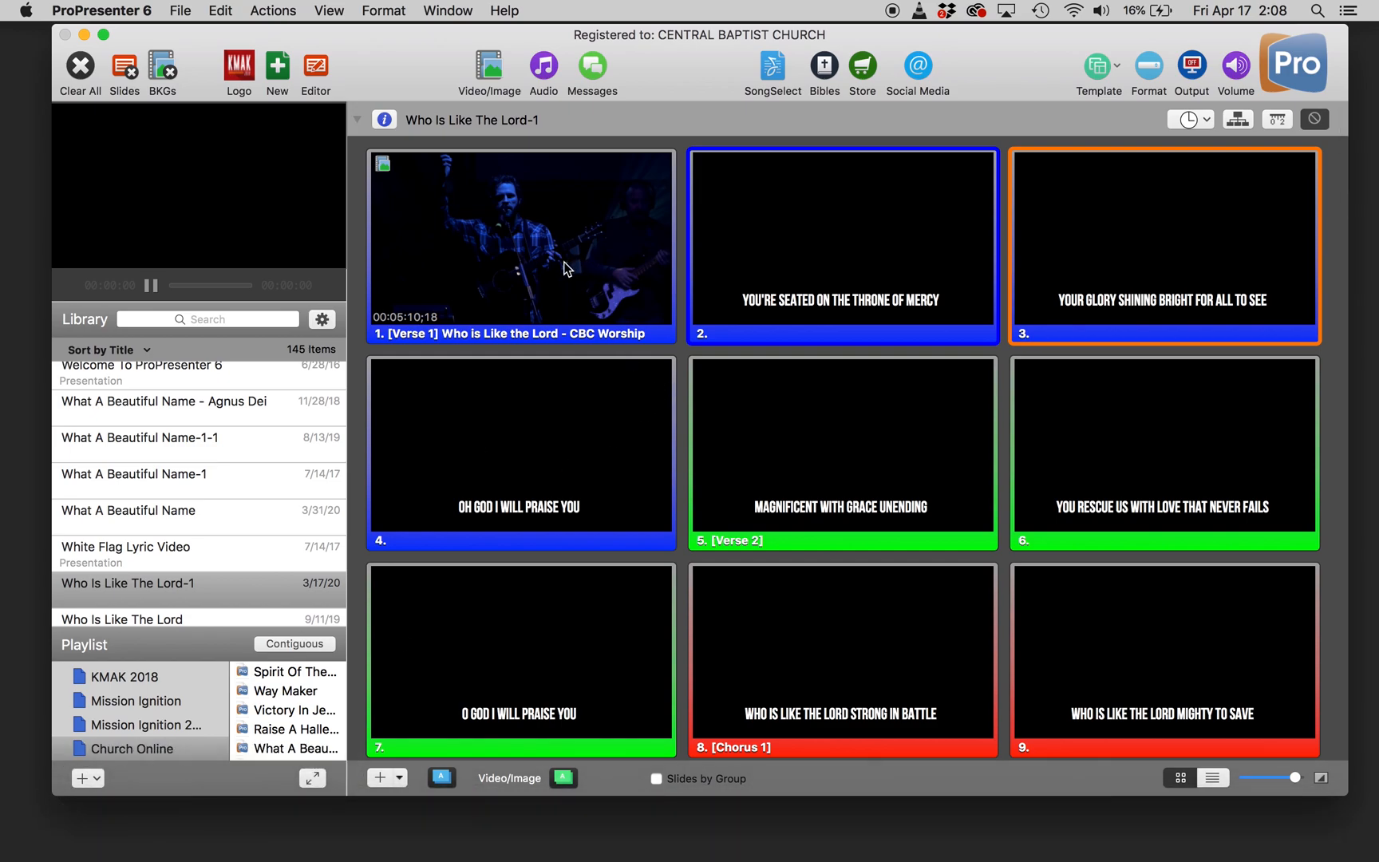
pyautogui.moveTo(555, 254)
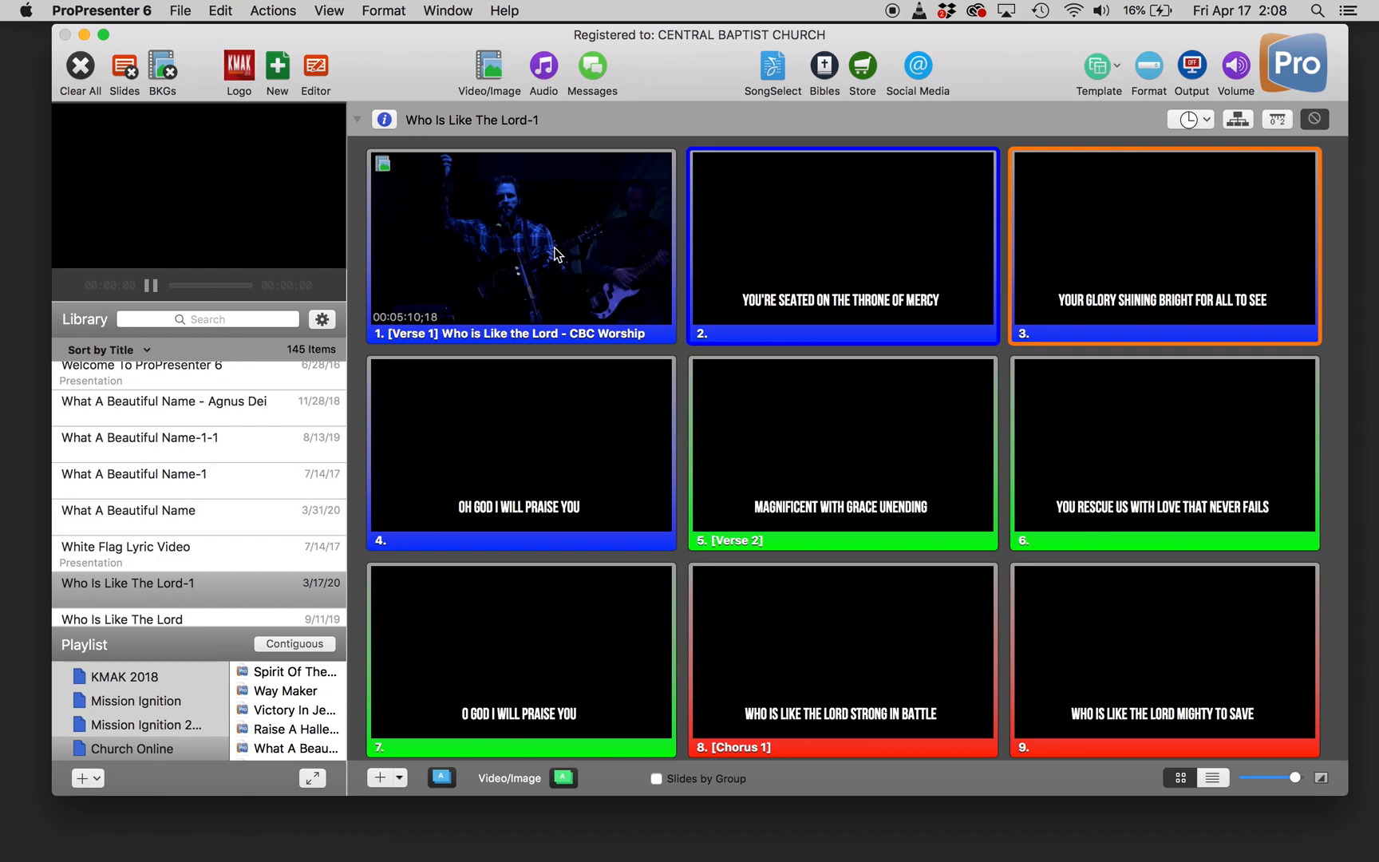
# View the Media Properties playback settings of the worship video on slide 1.
pyautogui.rightClick(559, 254)
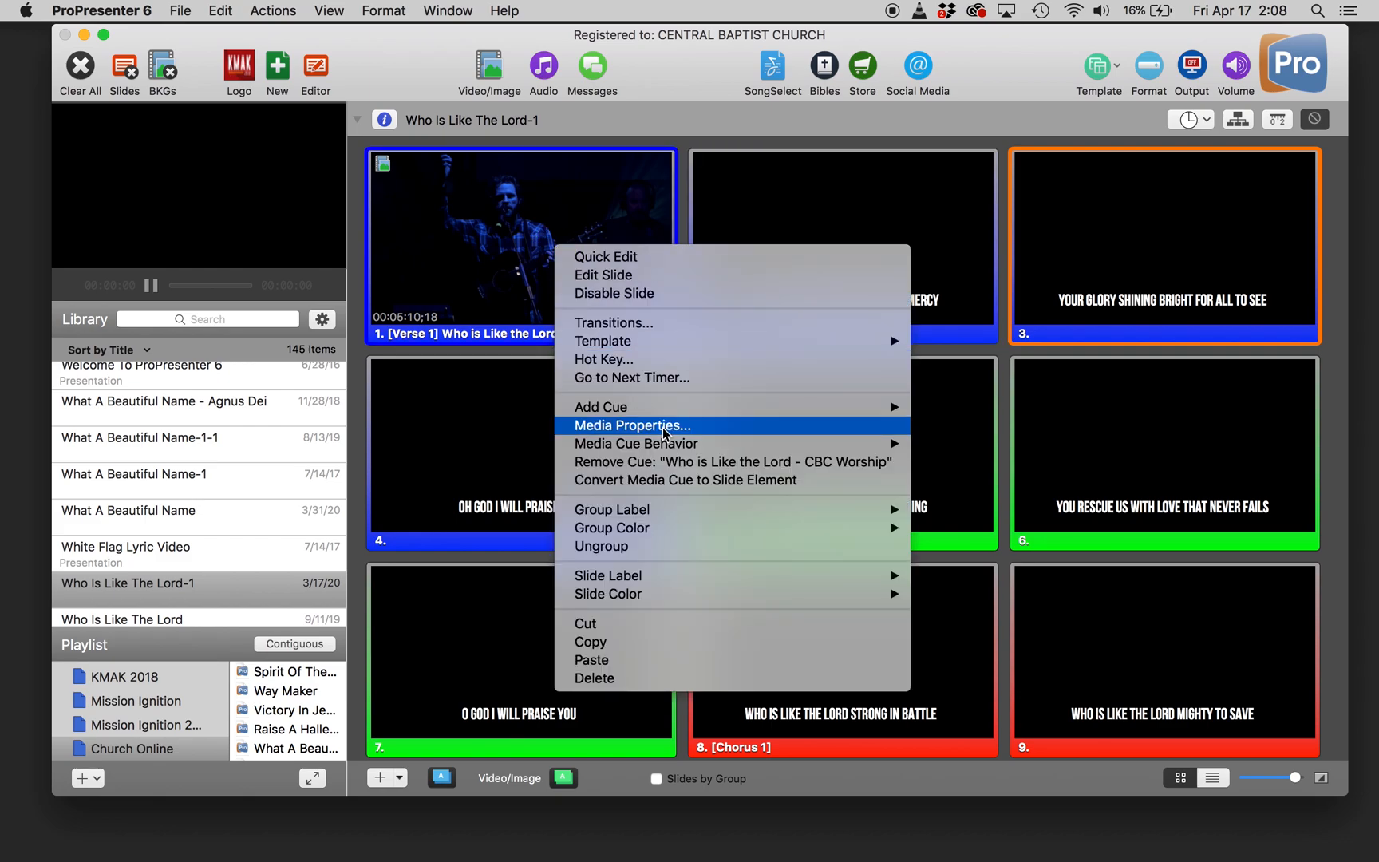
pyautogui.moveTo(664, 426)
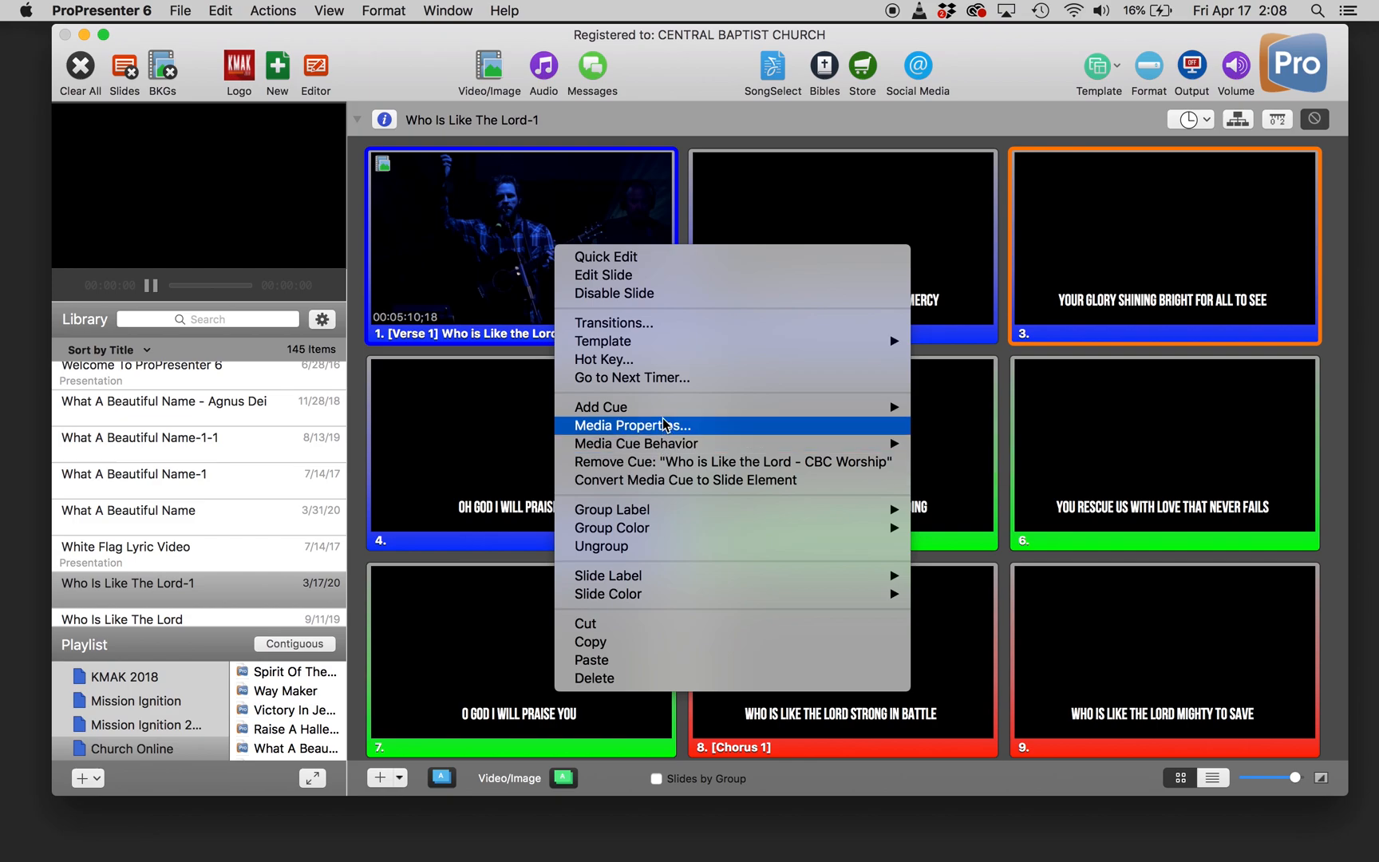
pyautogui.click(632, 426)
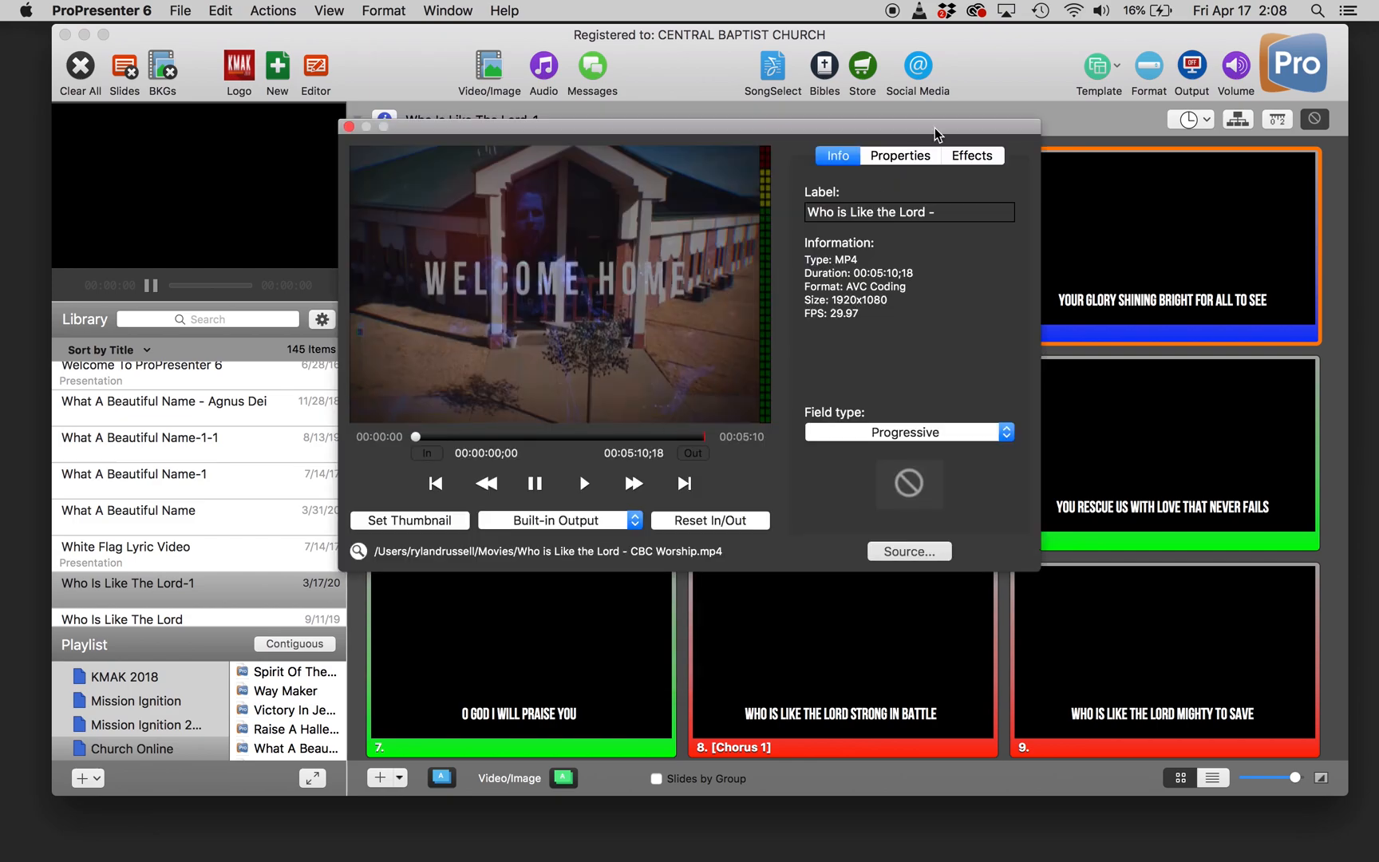
pyautogui.click(900, 157)
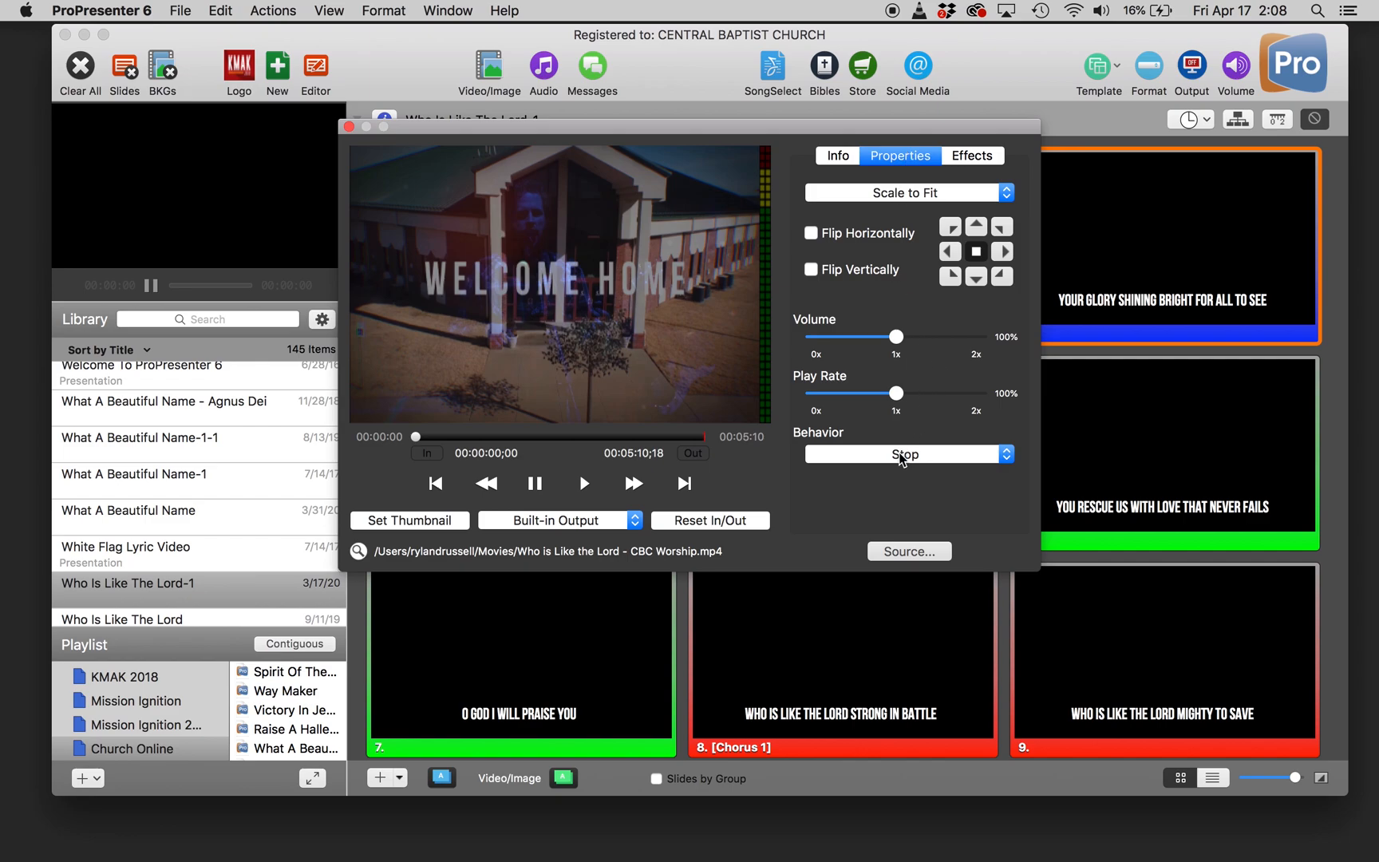
pyautogui.moveTo(467, 121)
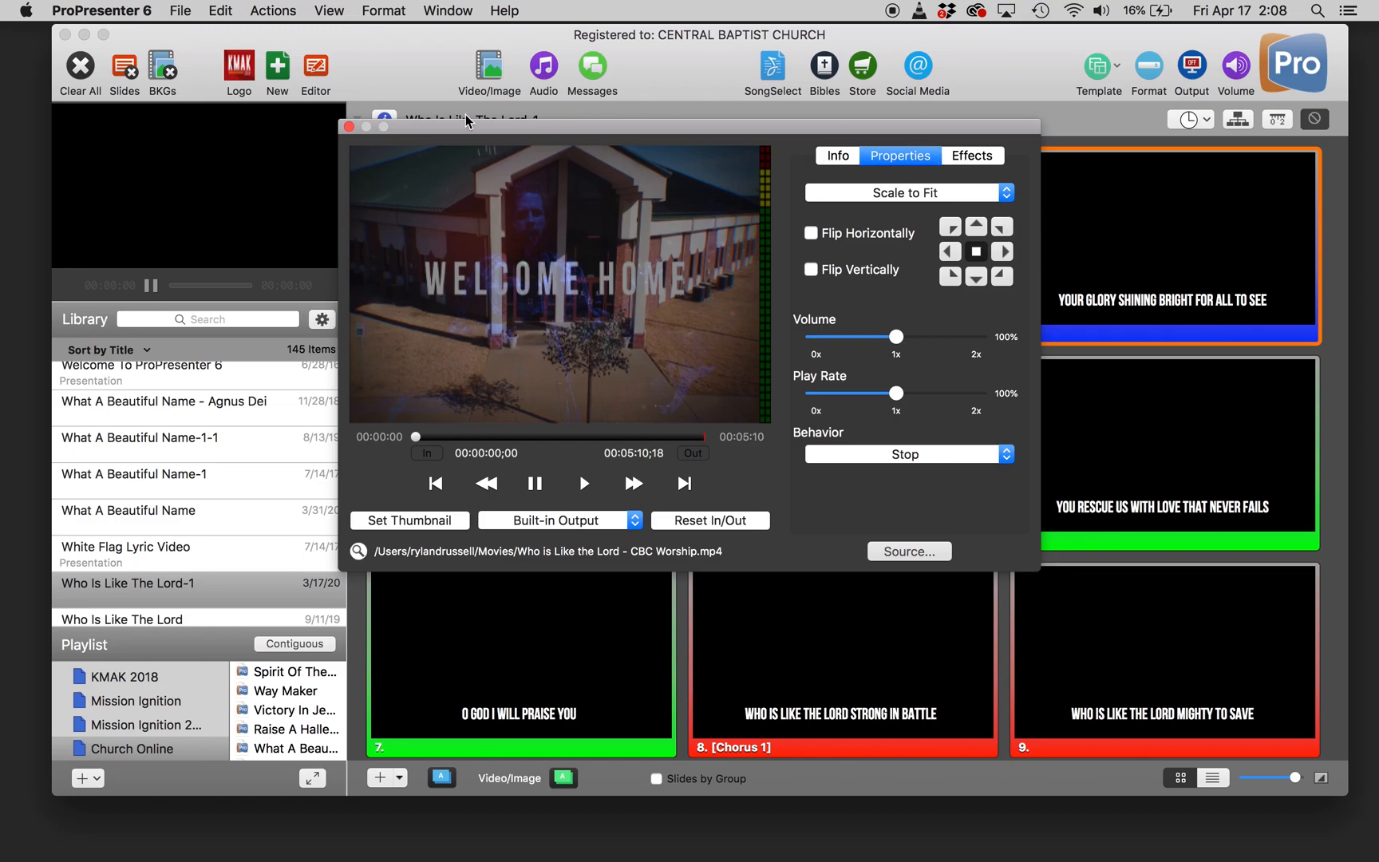
# Check slide 1's Media Cue Behavior is set to Background.
pyautogui.rightClick(519, 239)
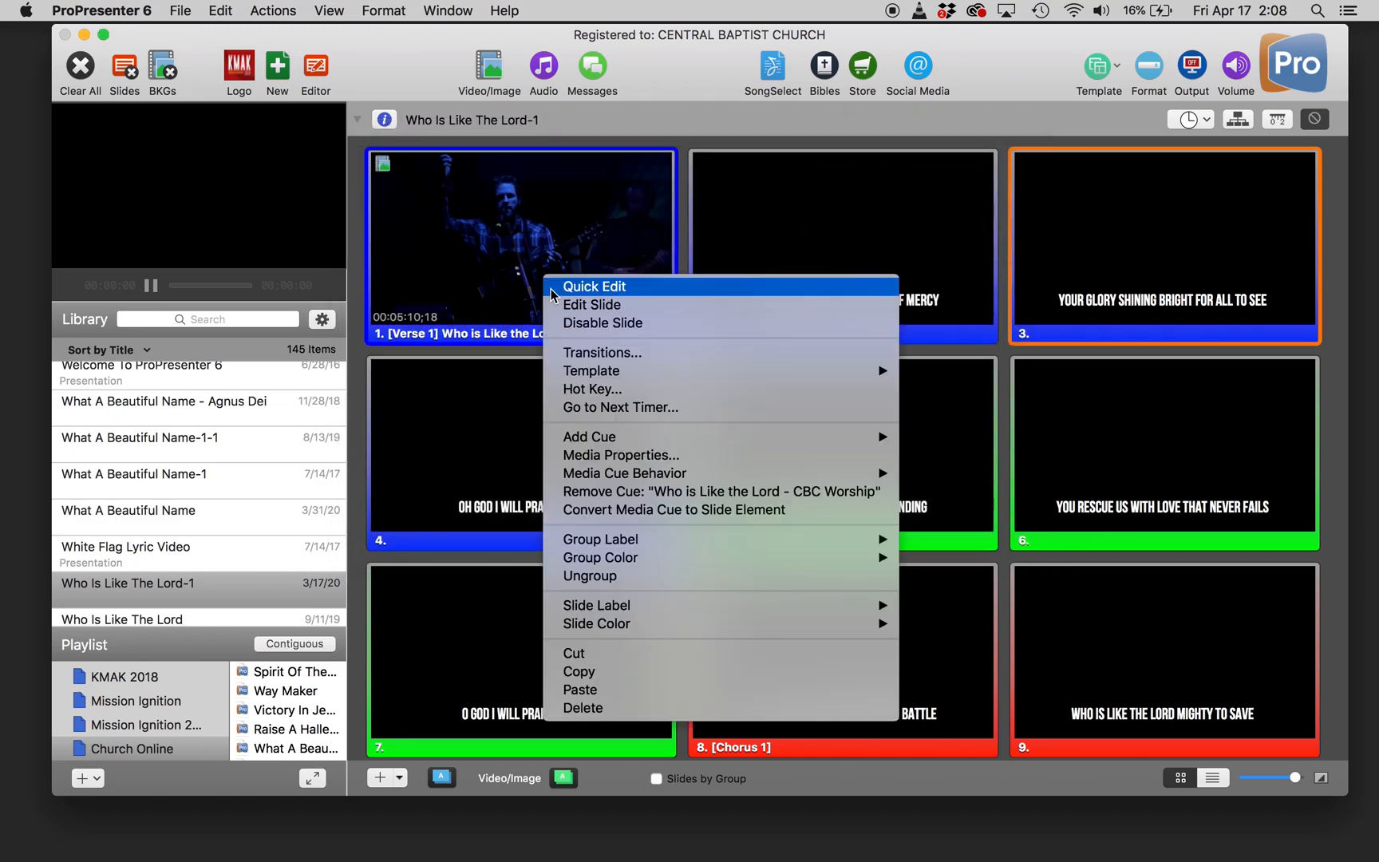
pyautogui.moveTo(656, 473)
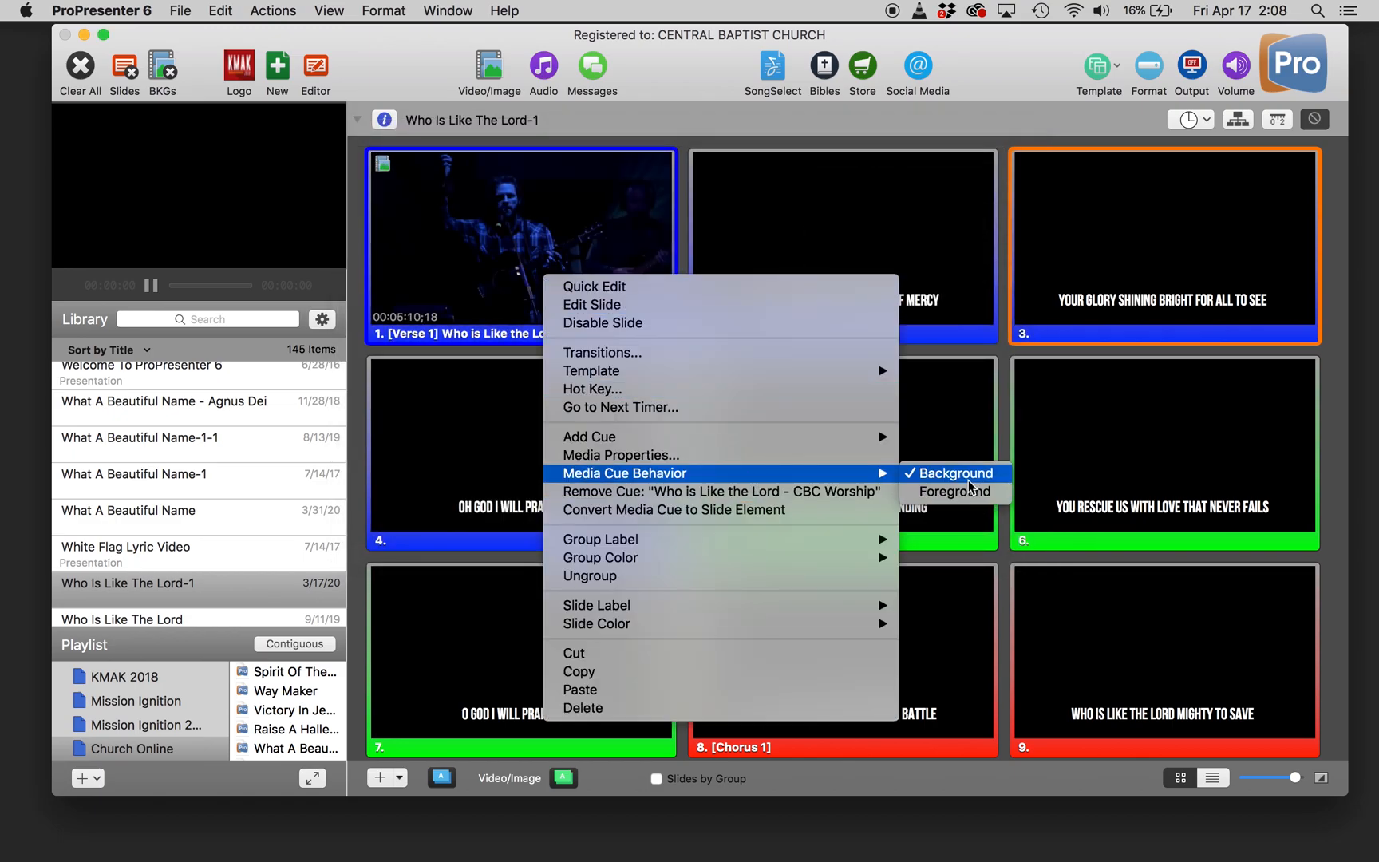
pyautogui.moveTo(793, 229)
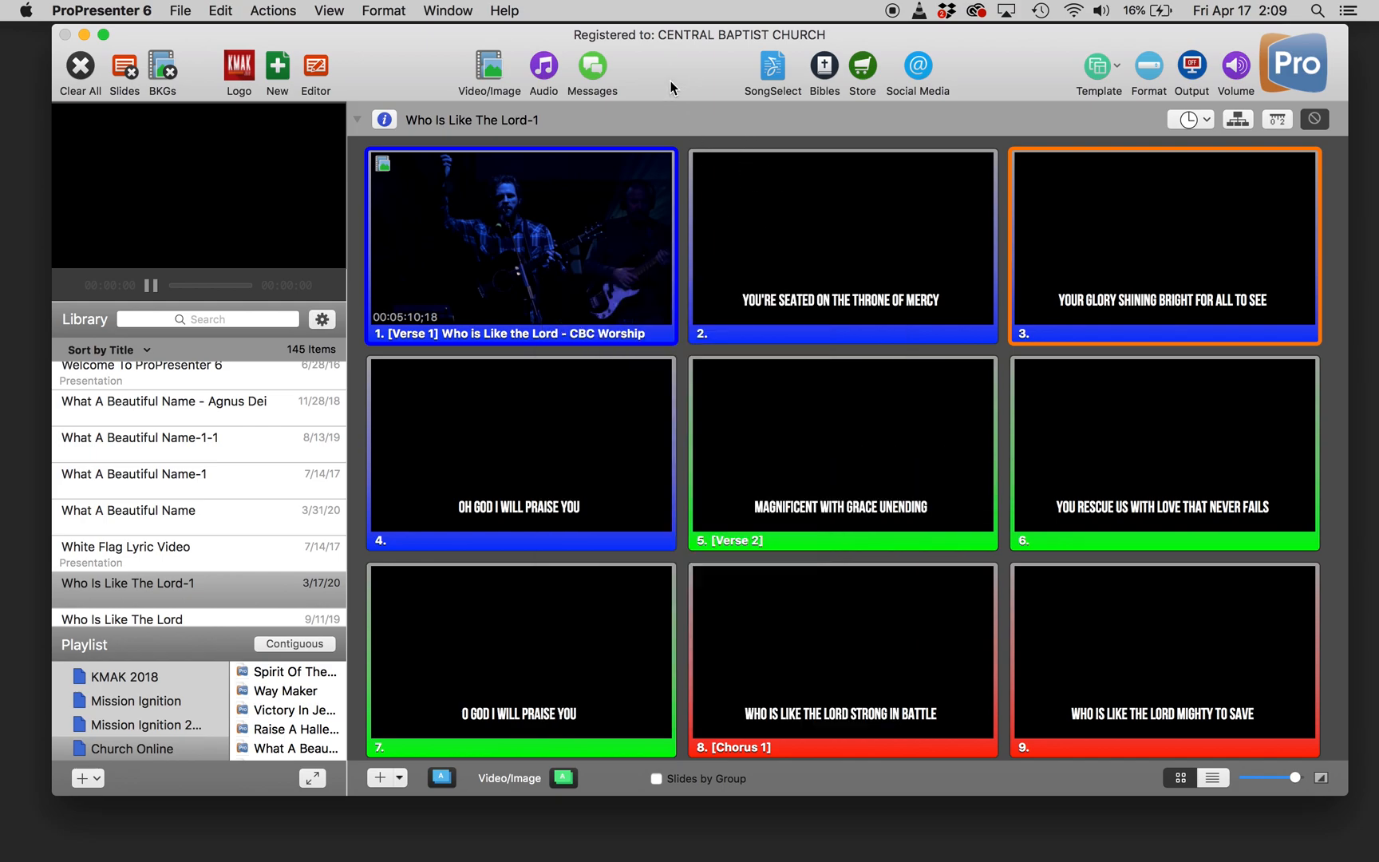
pyautogui.moveTo(550, 257)
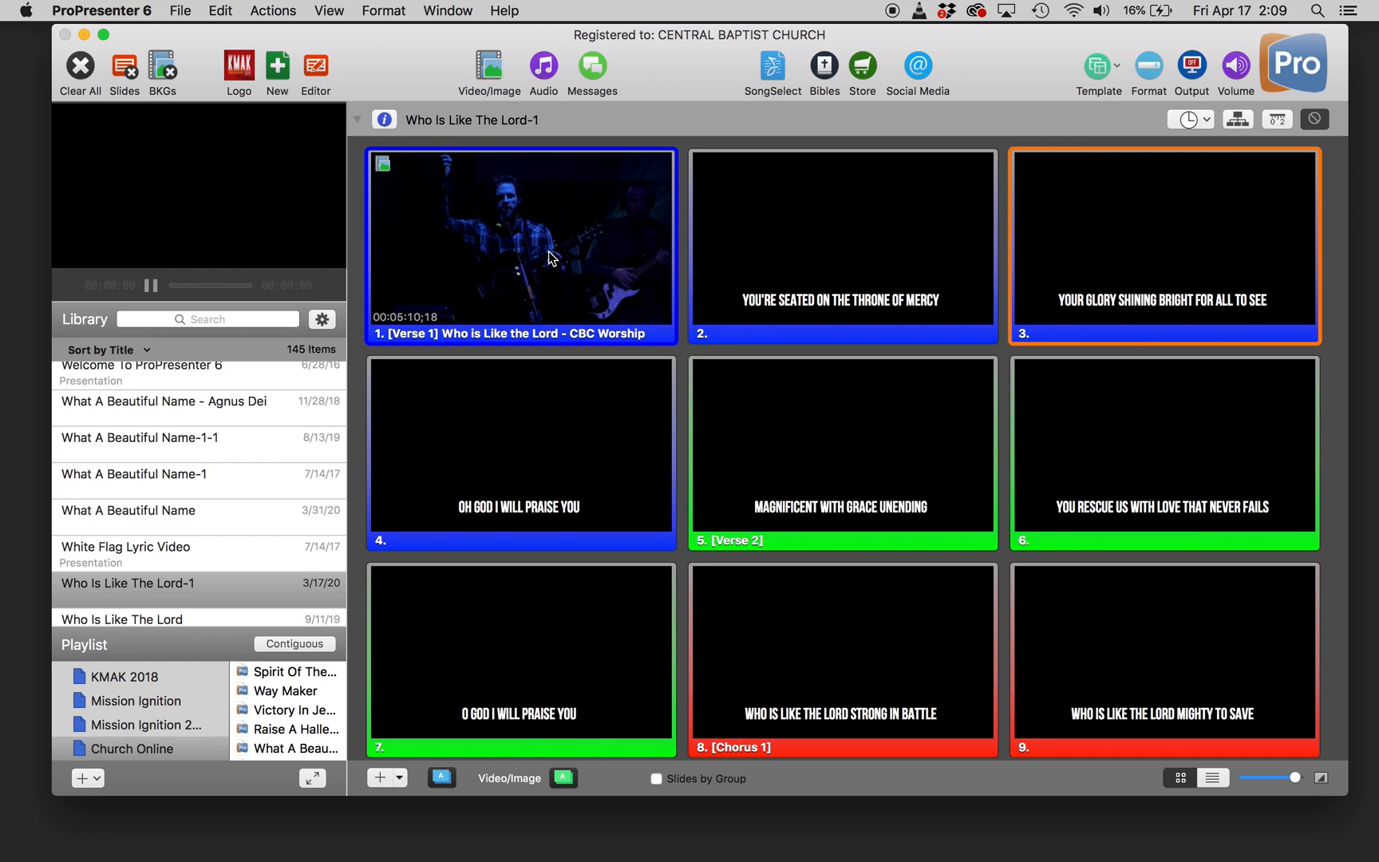
# Play the worship video and show lyrics through 'You rescue us with love that never fails'.
pyautogui.click(550, 255)
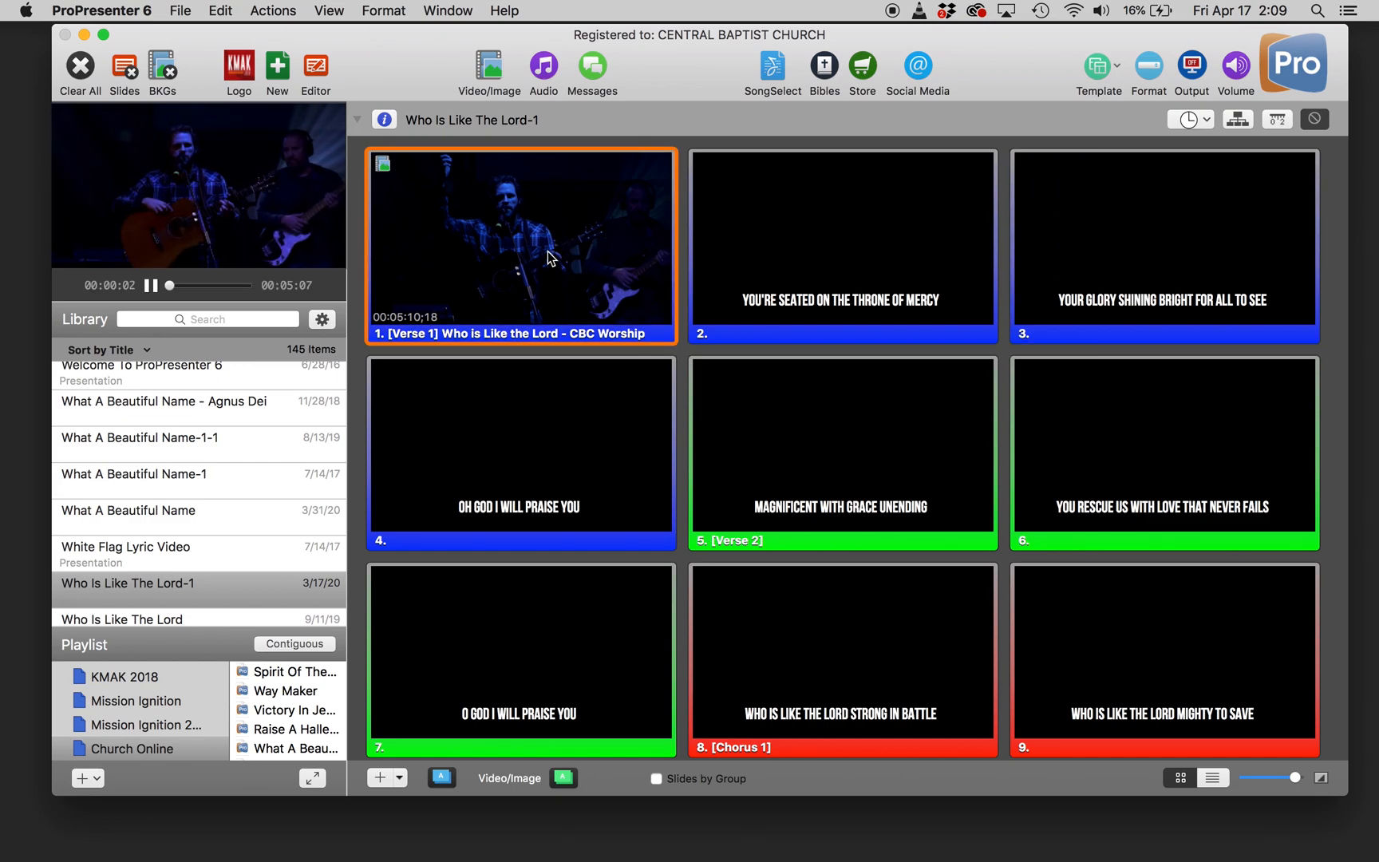
pyautogui.click(1165, 248)
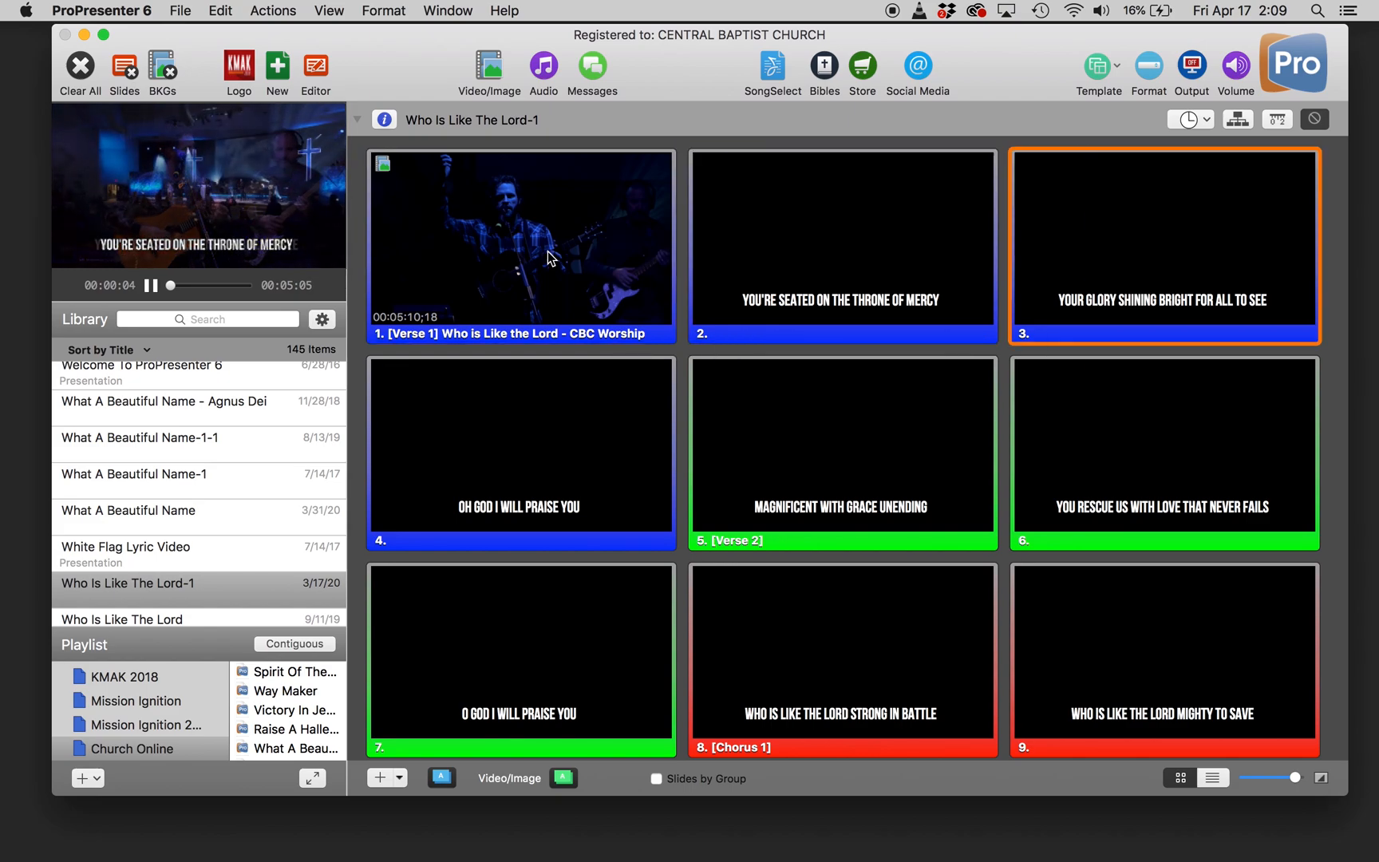
pyautogui.click(520, 447)
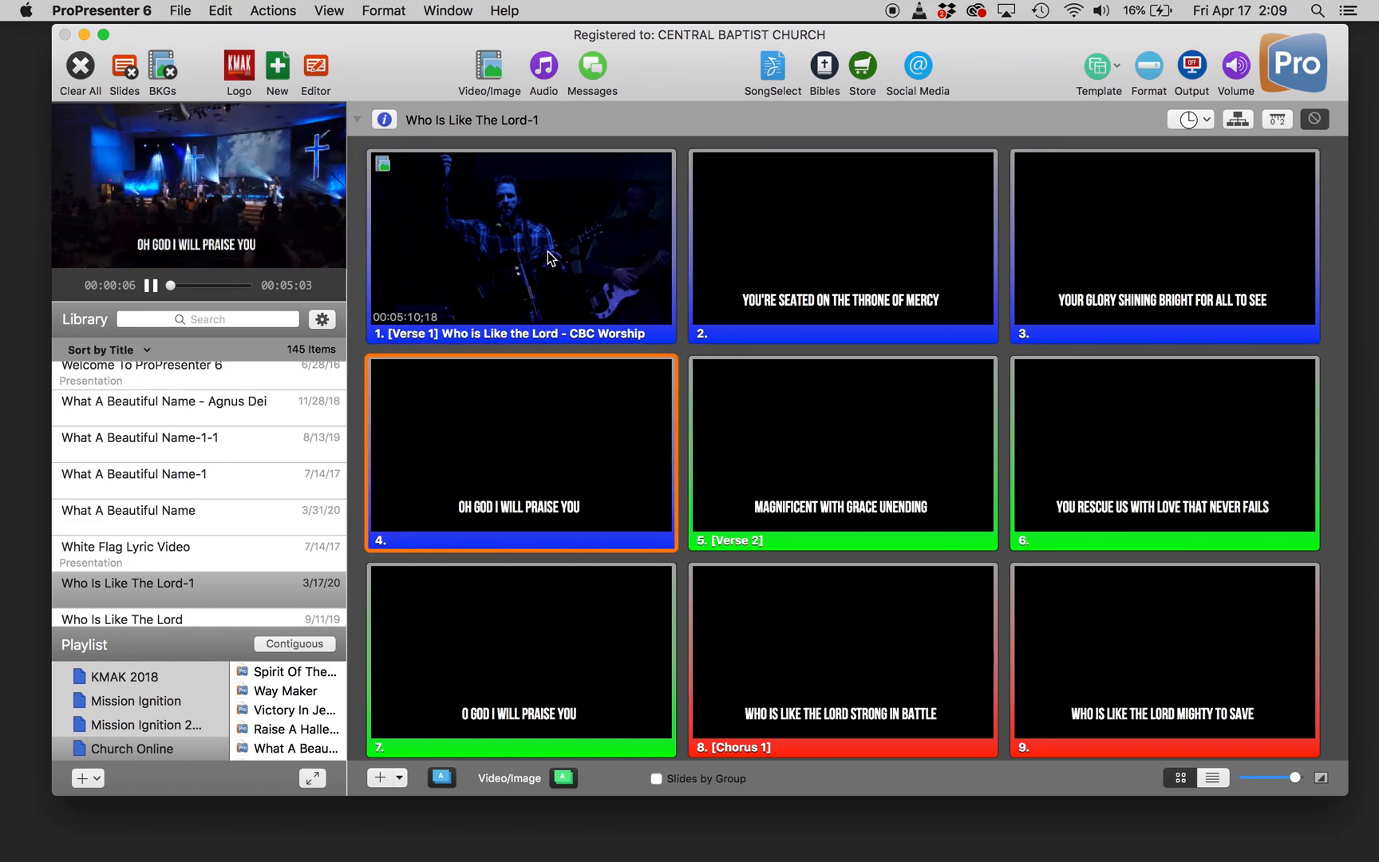
pyautogui.click(1163, 457)
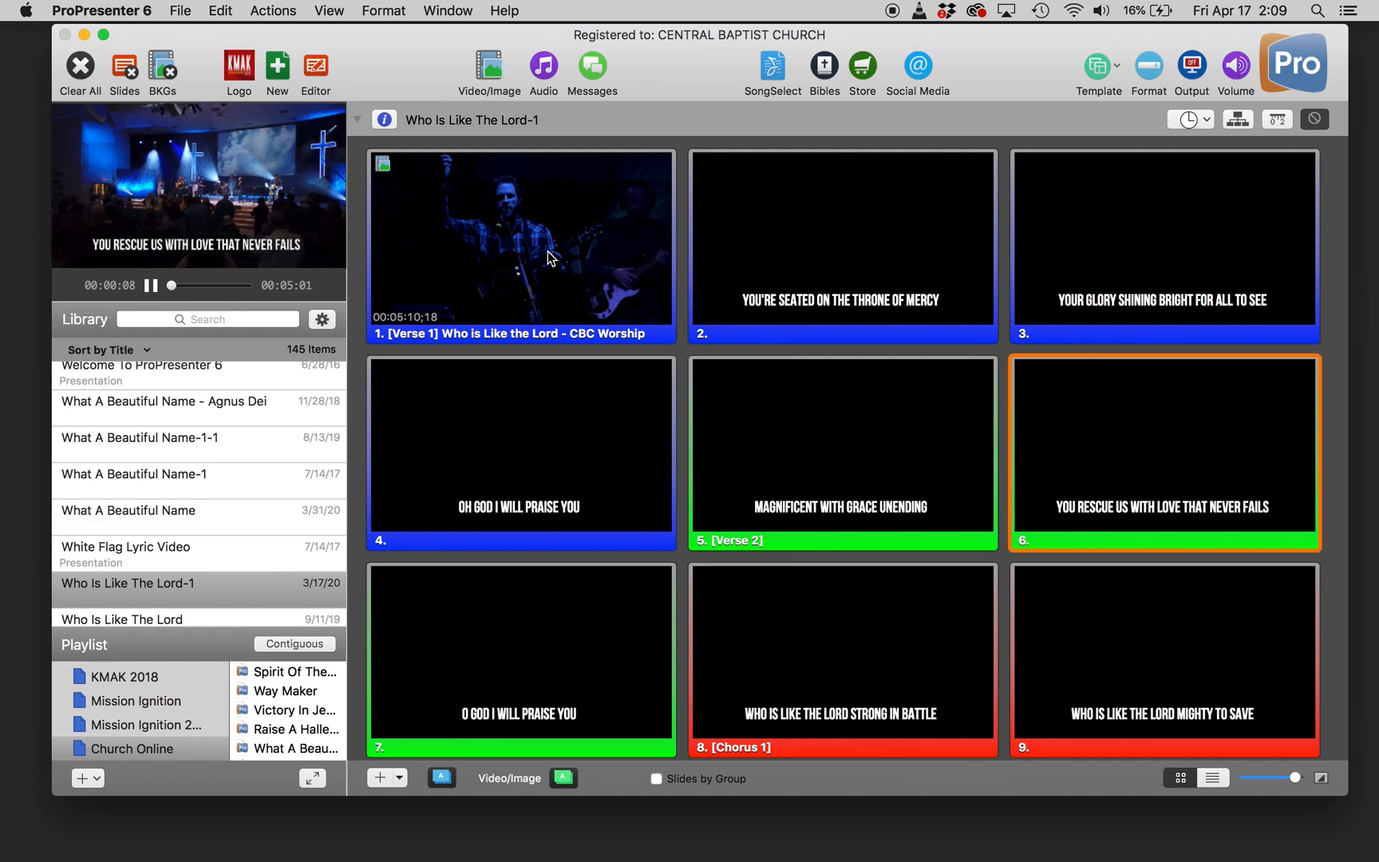
pyautogui.click(273, 12)
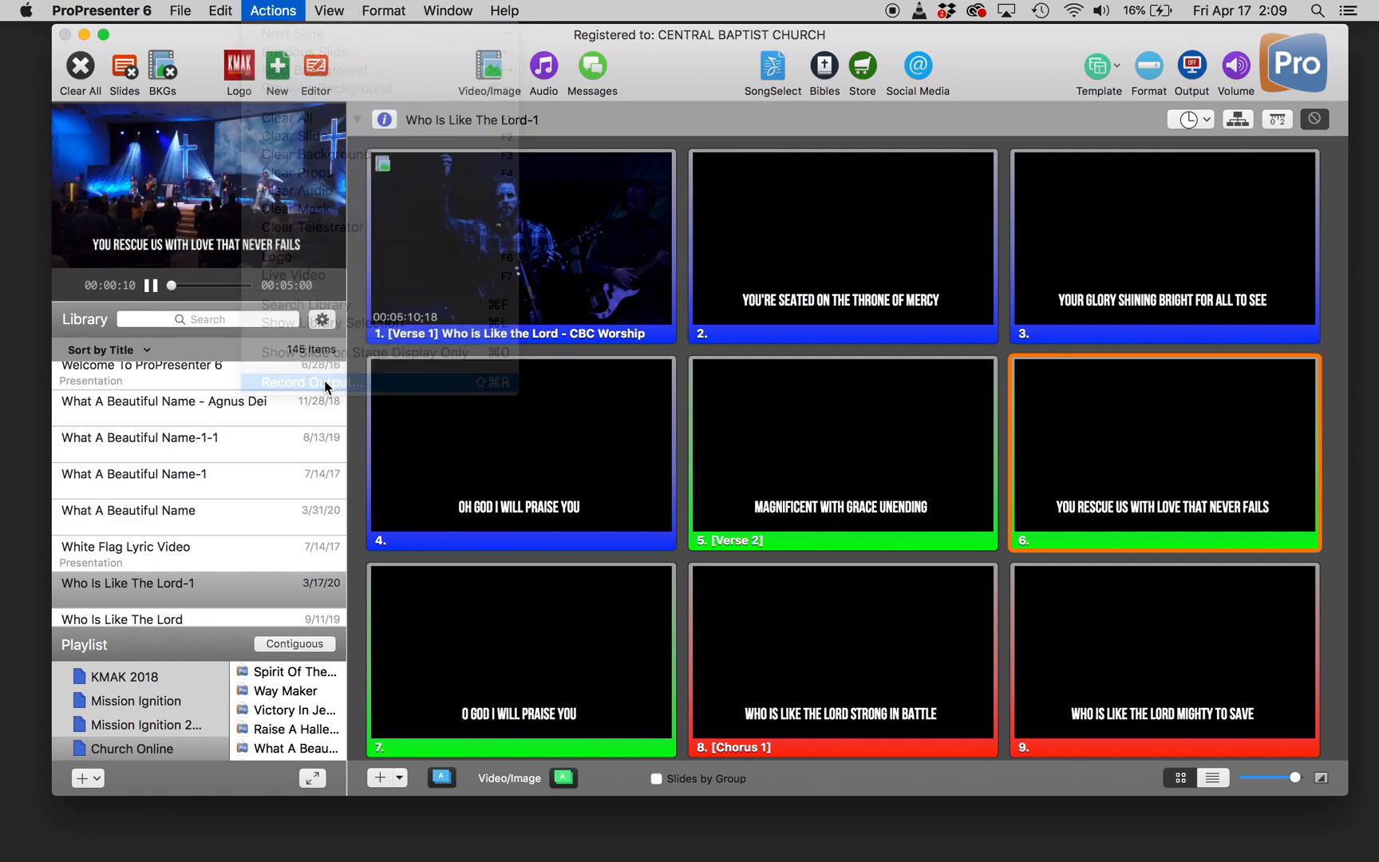
# Record the video with lyrics into Lyrics Final Great Things-3.mov via the Output Recorder.
pyautogui.click(310, 383)
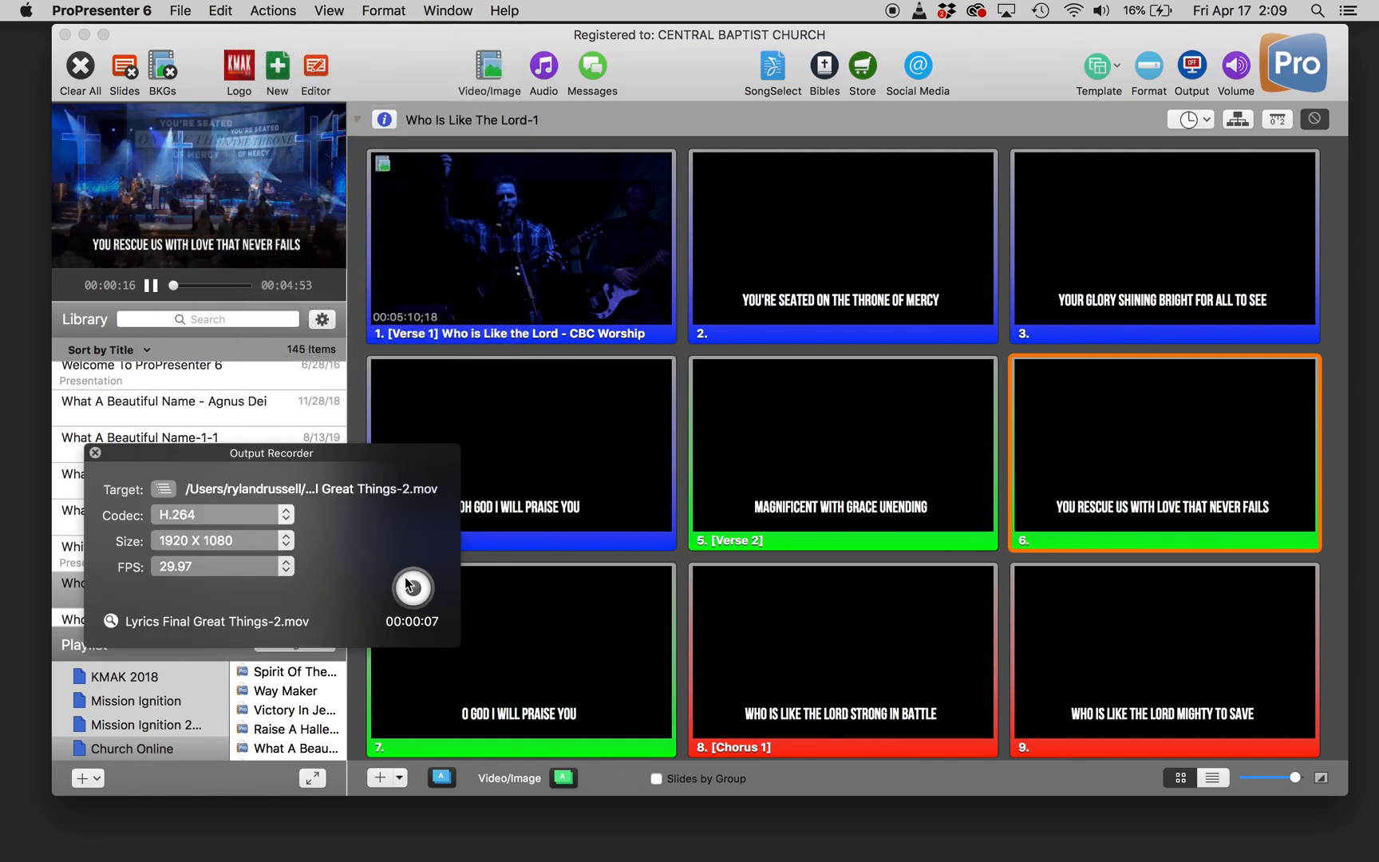
pyautogui.click(412, 589)
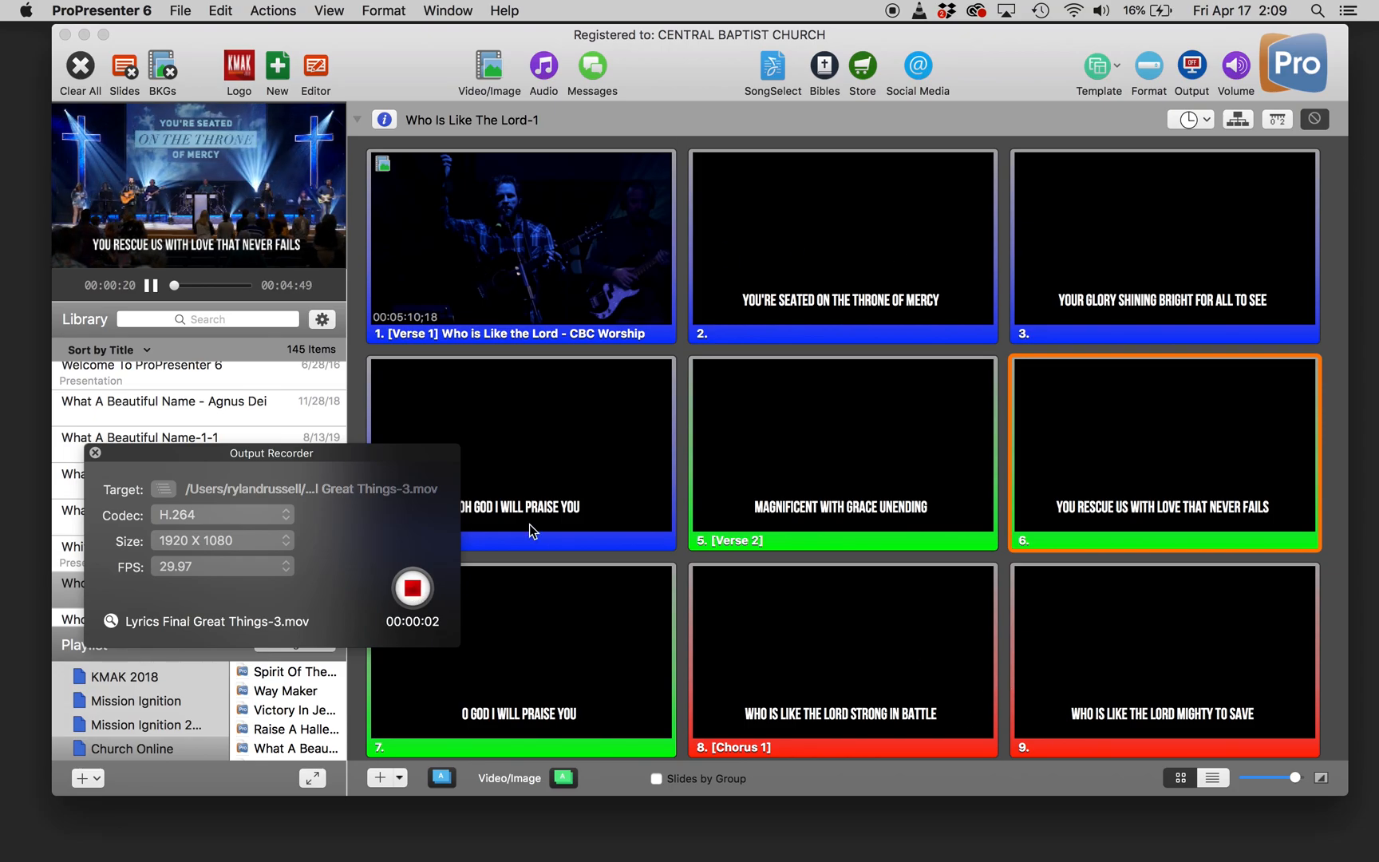
pyautogui.scroll(-3)
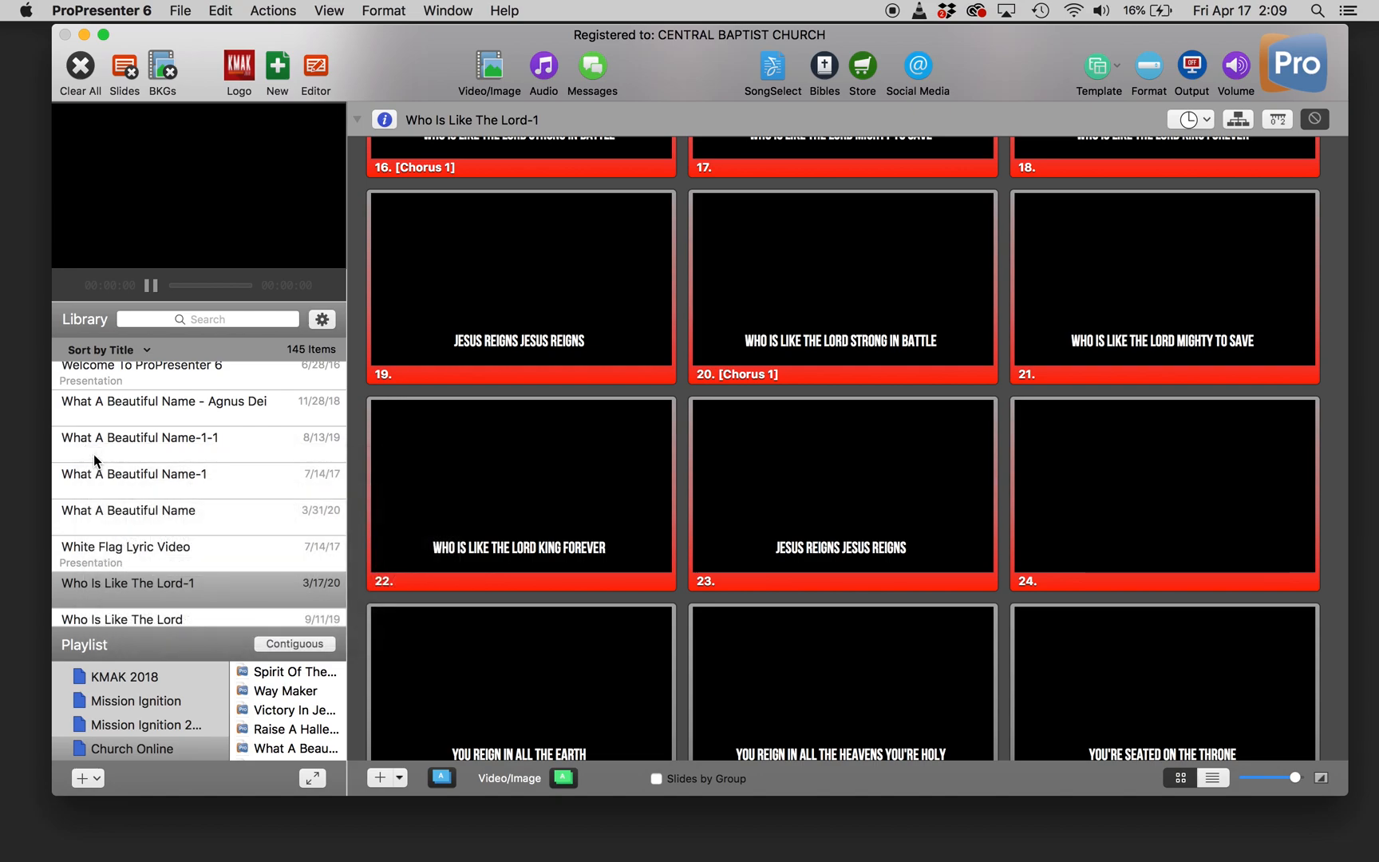
pyautogui.moveTo(540, 496)
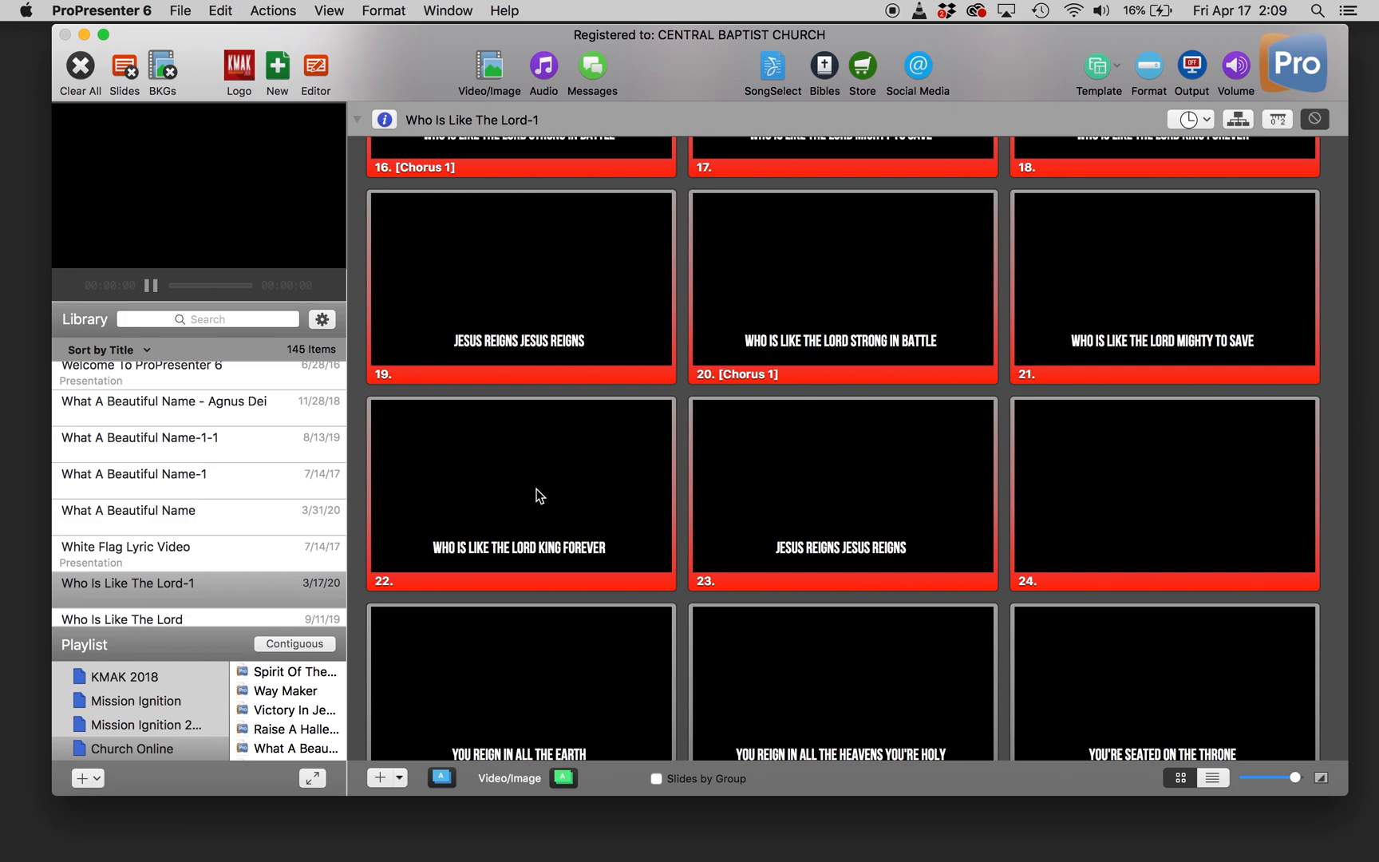
pyautogui.moveTo(894, 130)
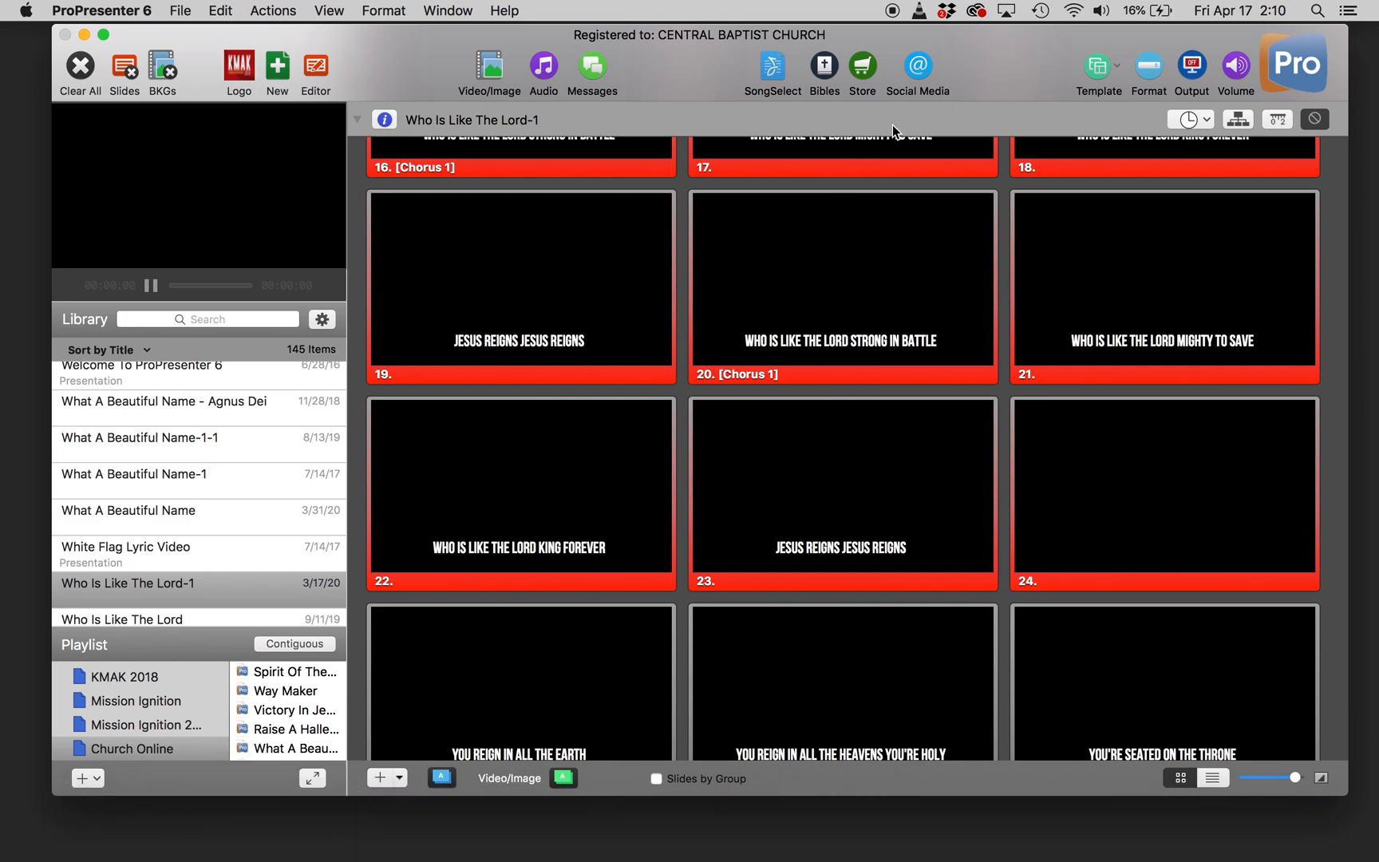